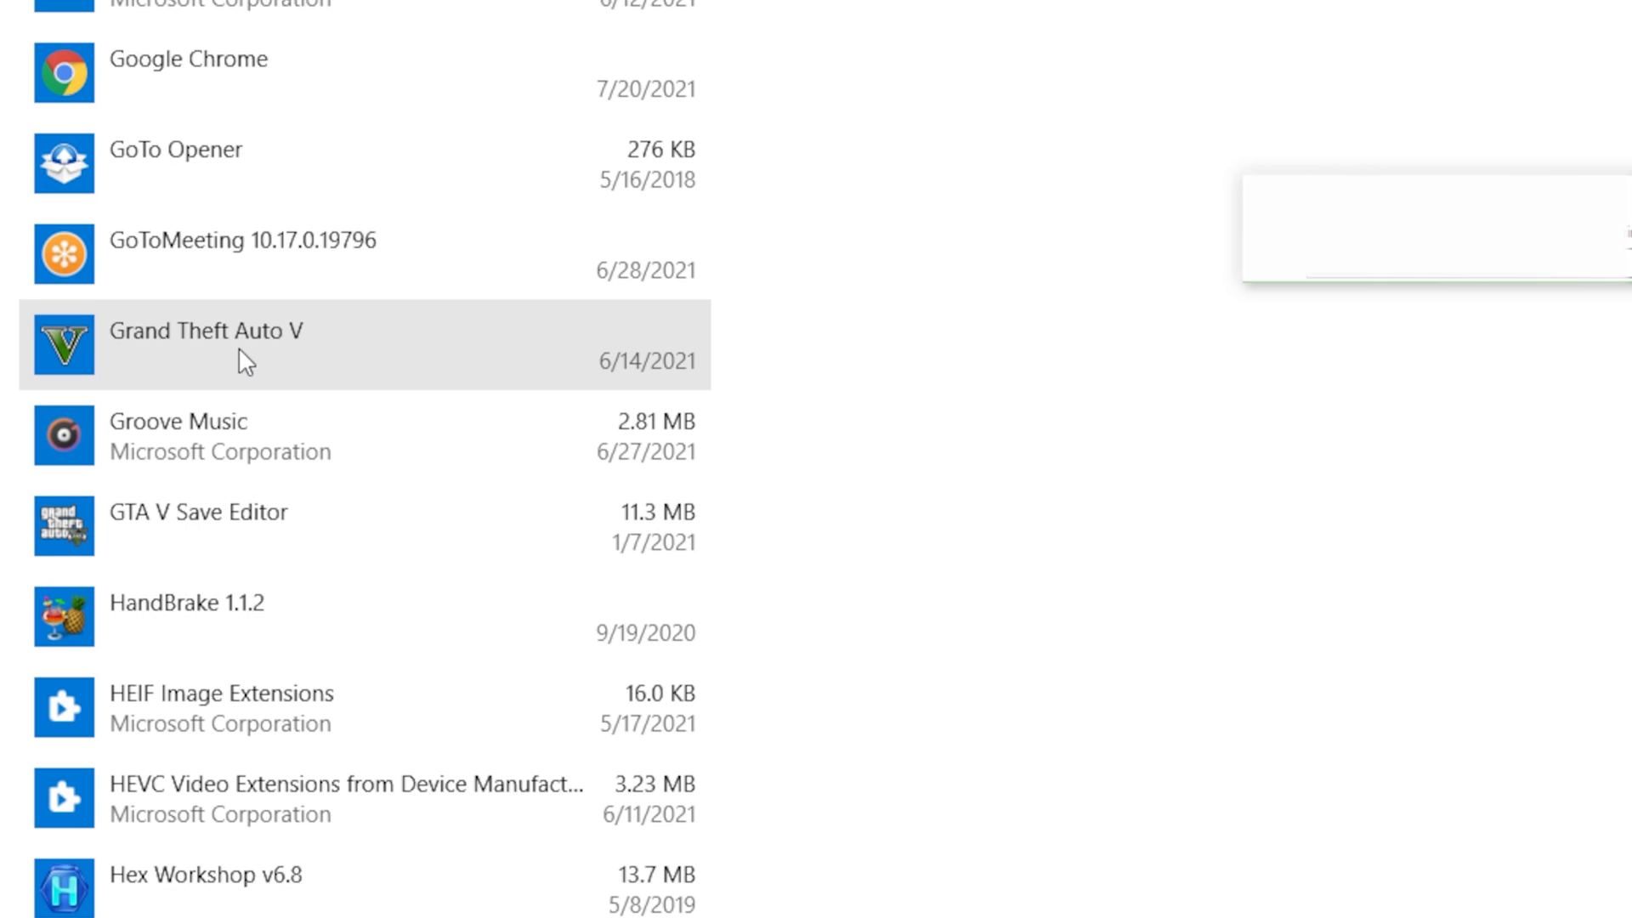
Expand the GTA V Save Editor entry in Apps & features to read its version, 3.3.0.0.
left_click(312, 525)
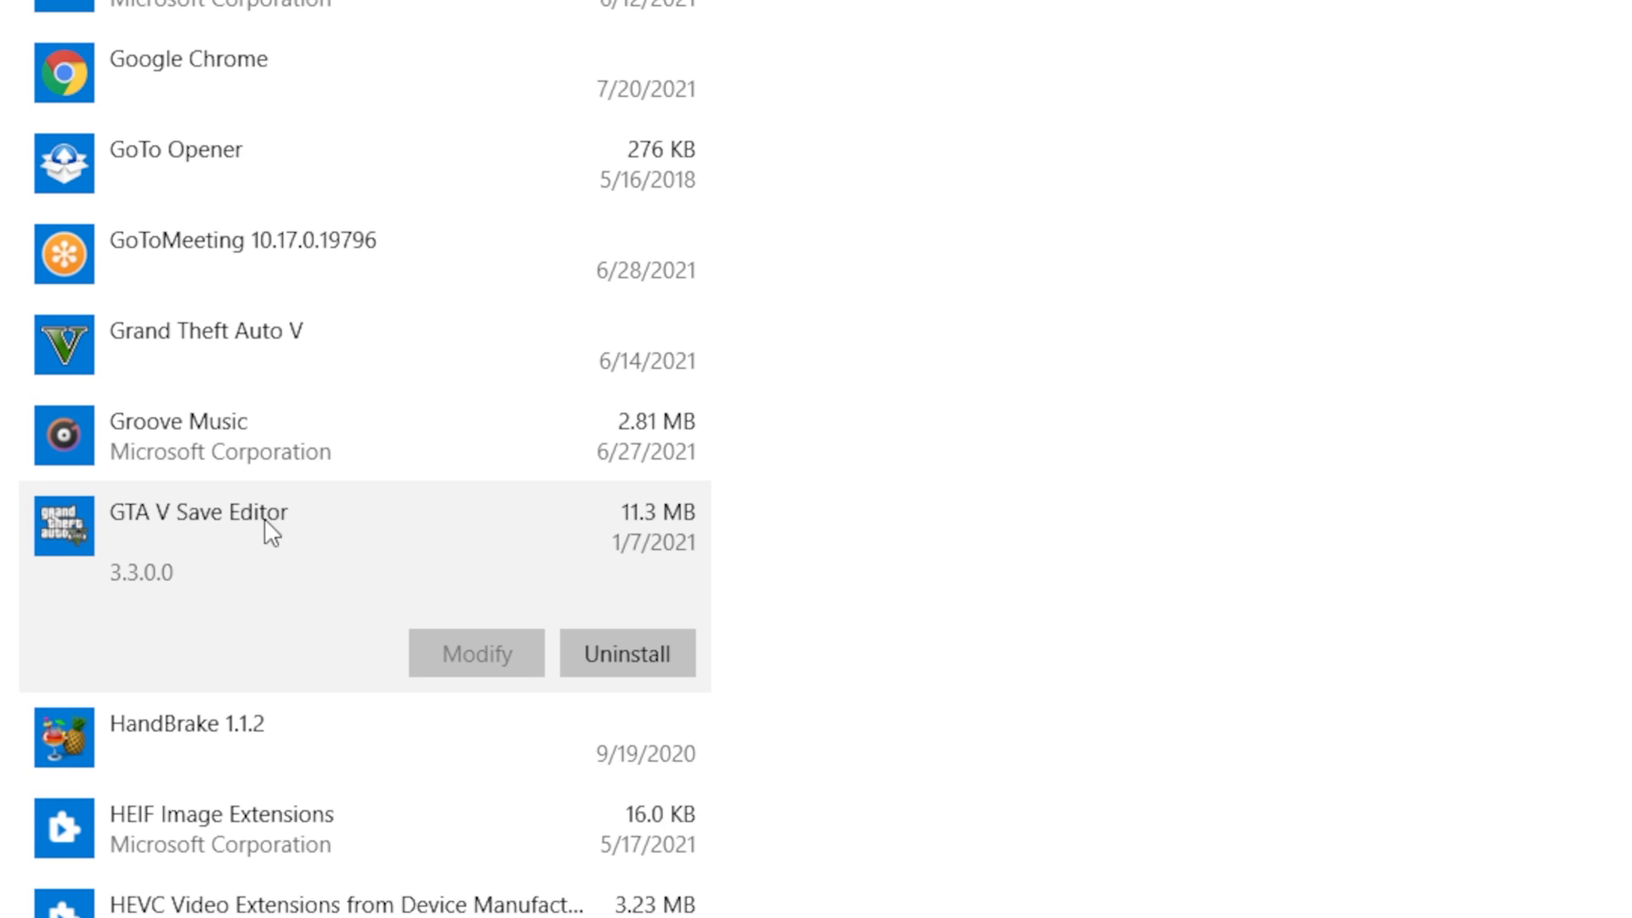
left_click(626, 653)
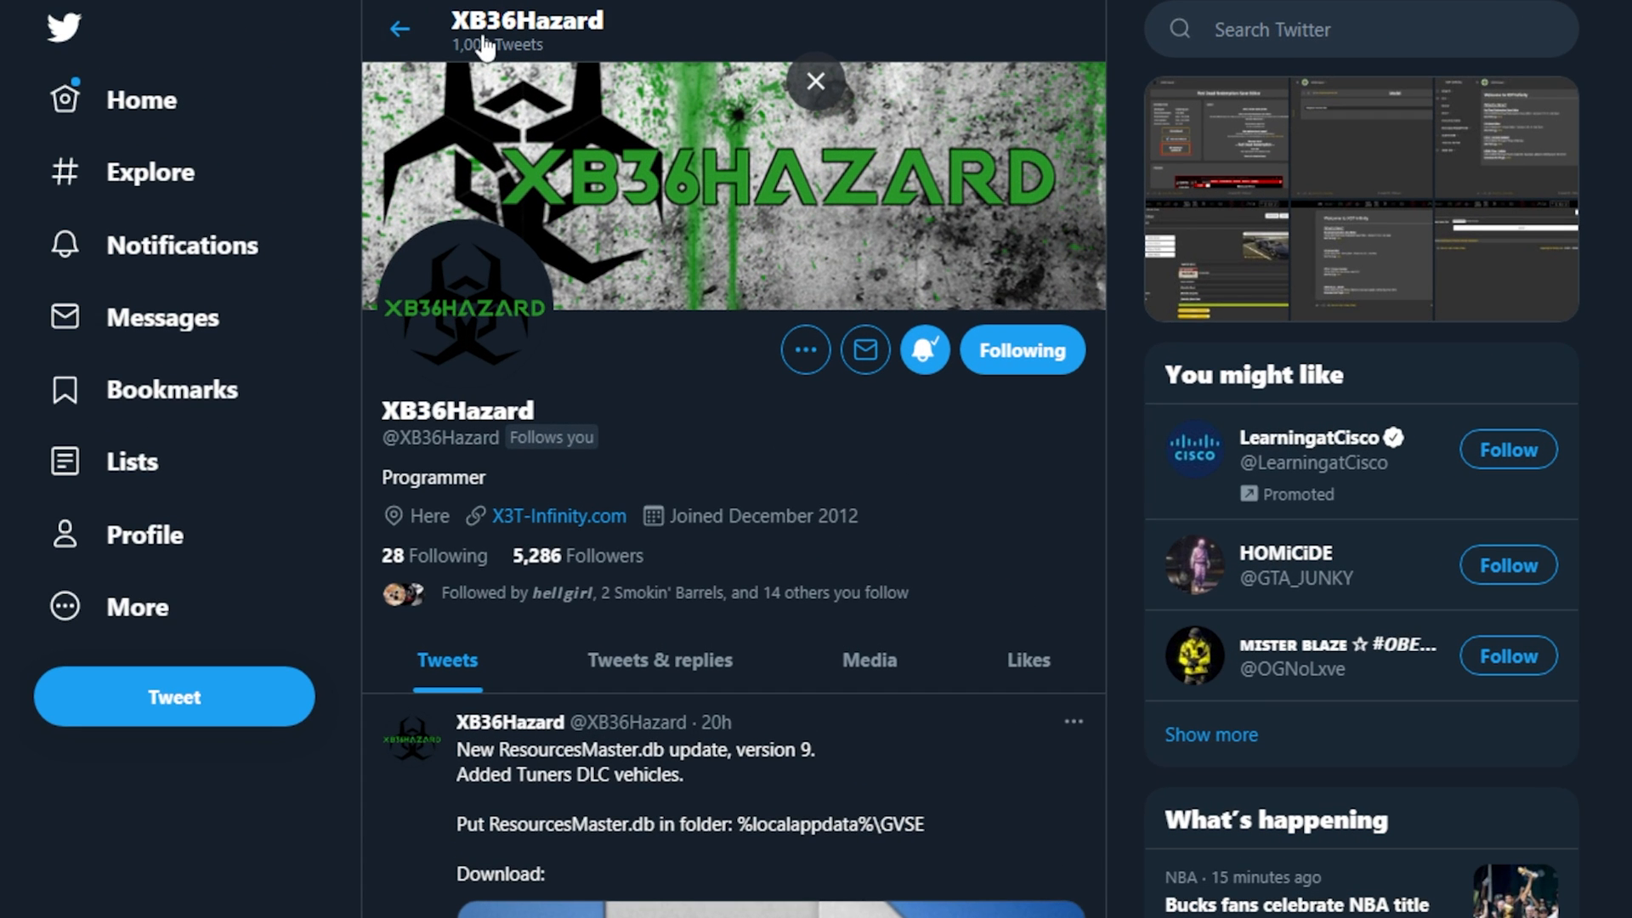
mouse_move(557, 515)
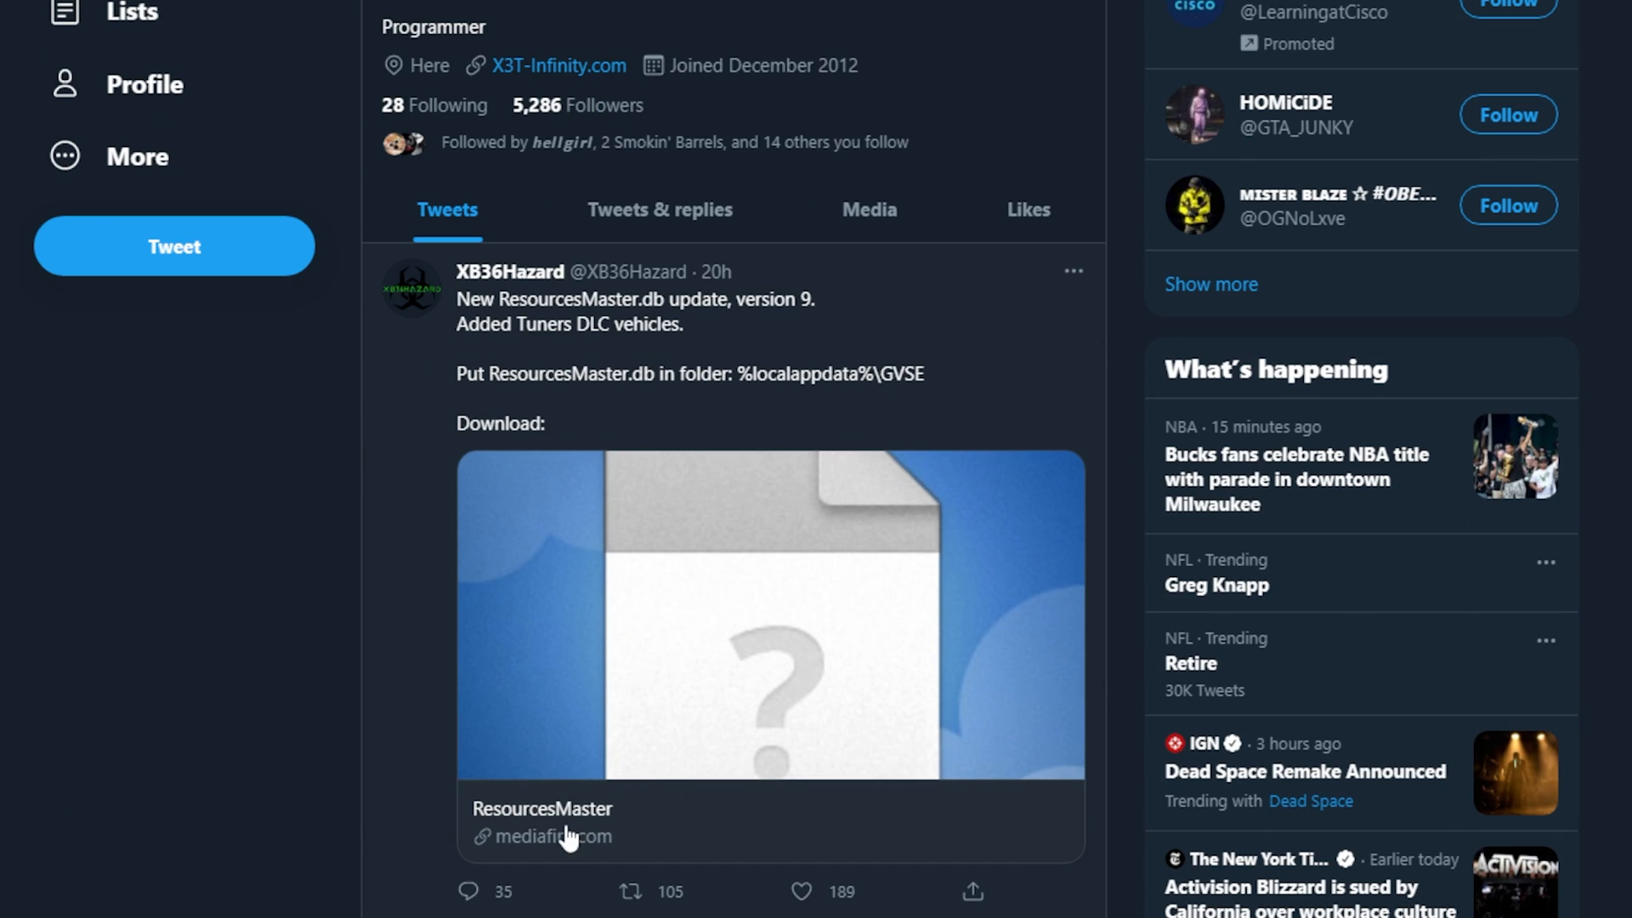
Scroll XB36Hazard's profile down to the ResourcesMaster.db version 9 tweet with the MediaFire link.
scroll("down", 3)
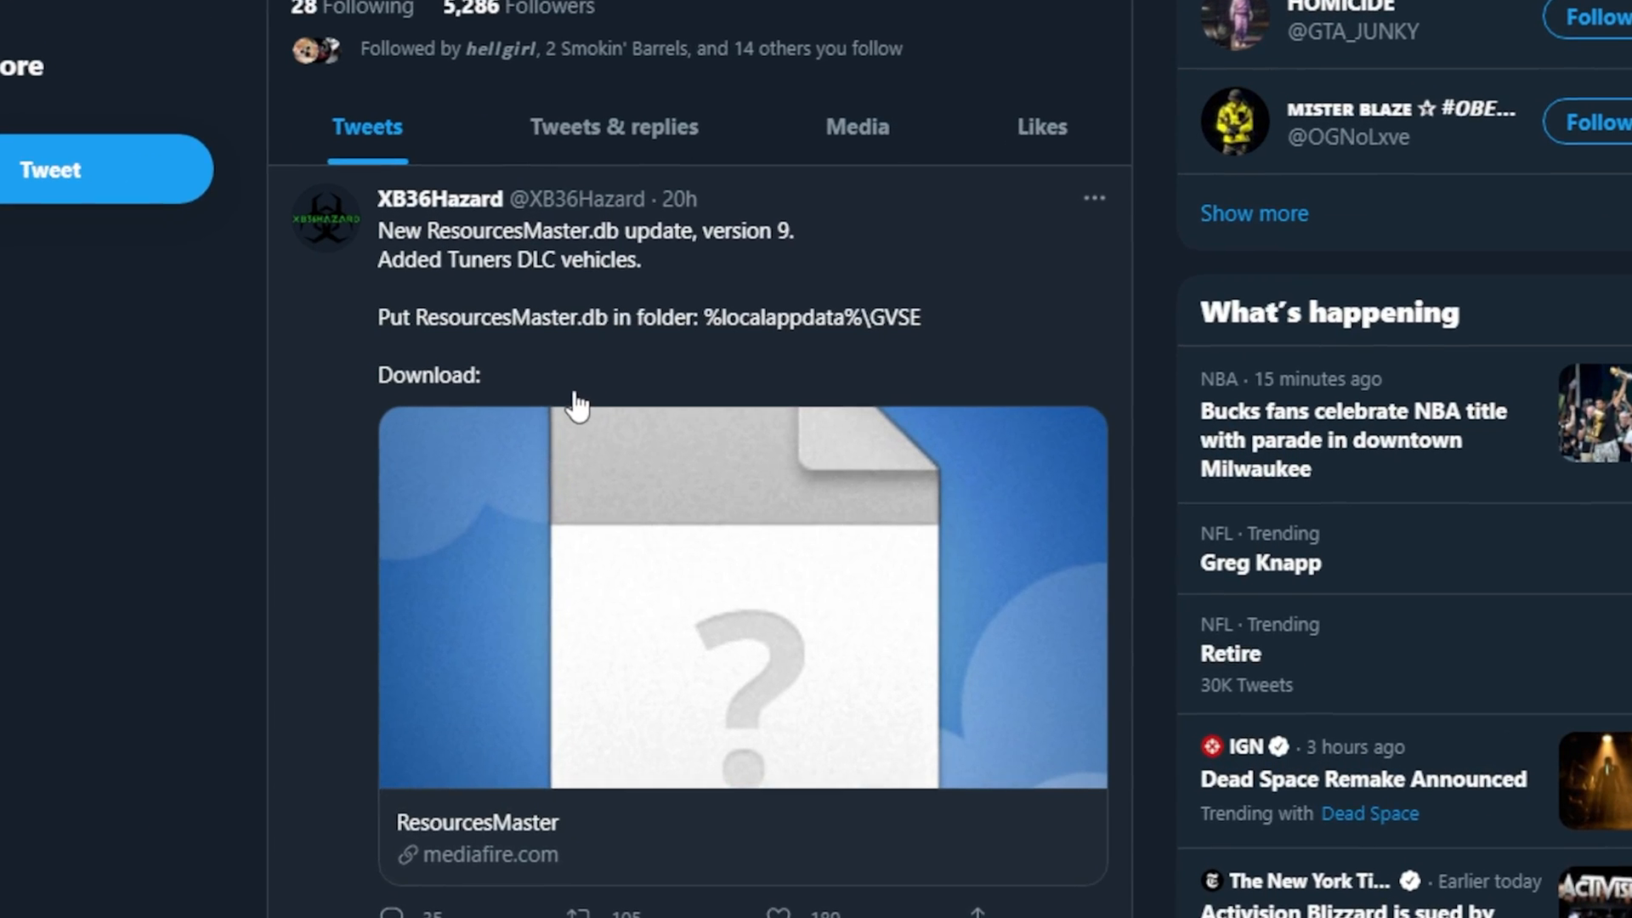
scroll("down", 3)
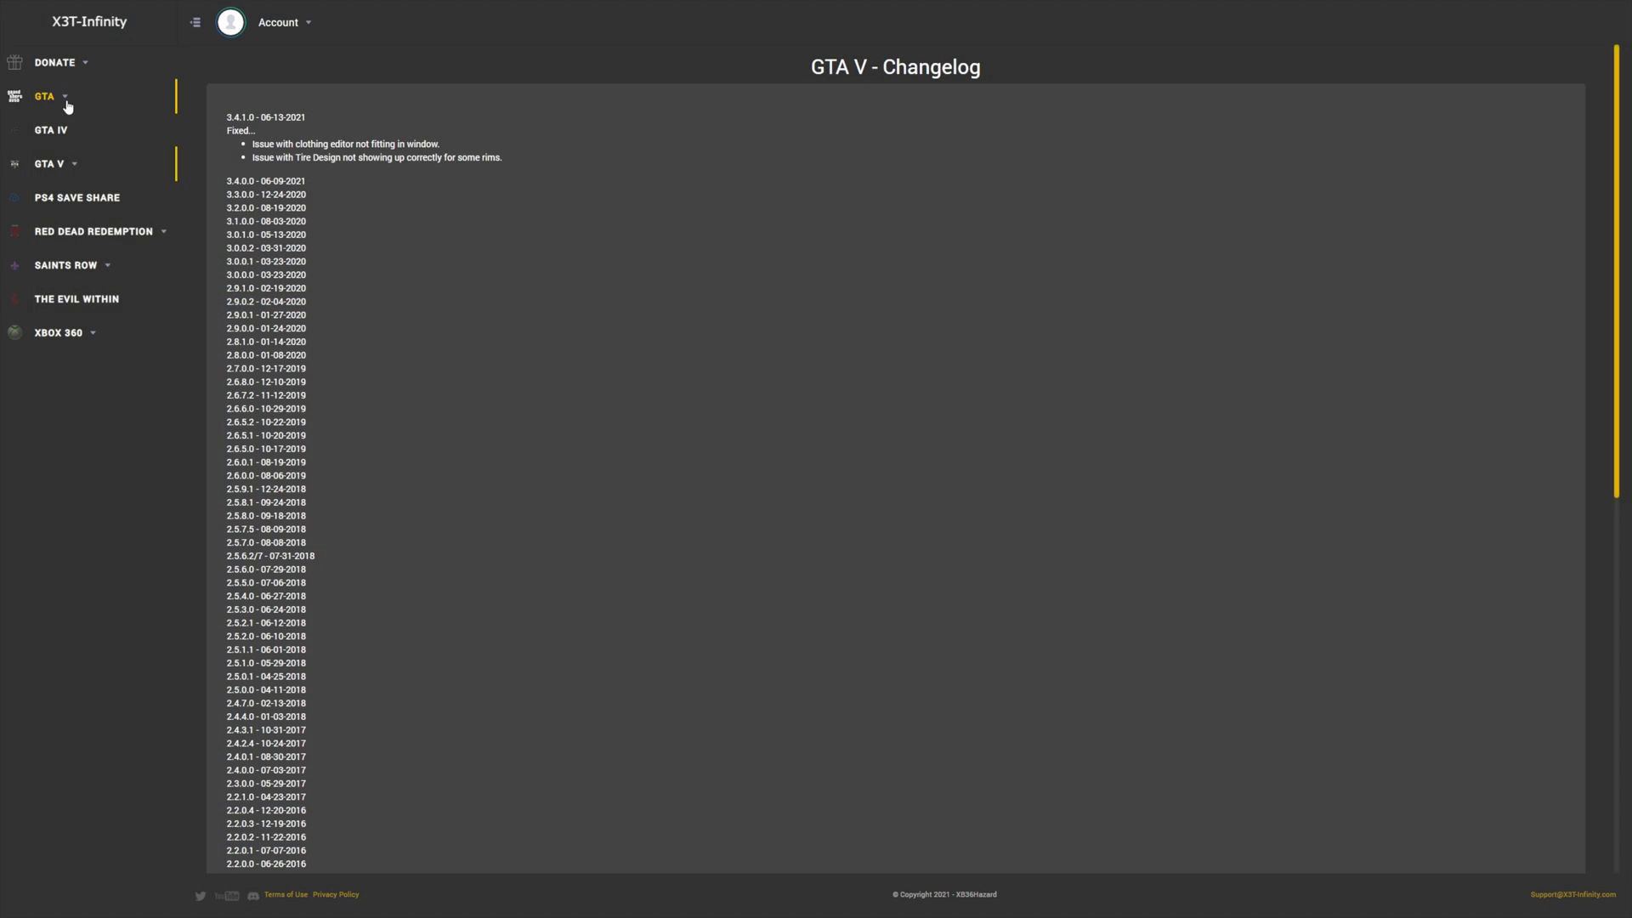
Download GTA V Save Editor 3.4.1.0 from the X3T-Infinity Save Editor page, passing the reCAPTCHA.
left_click(50, 163)
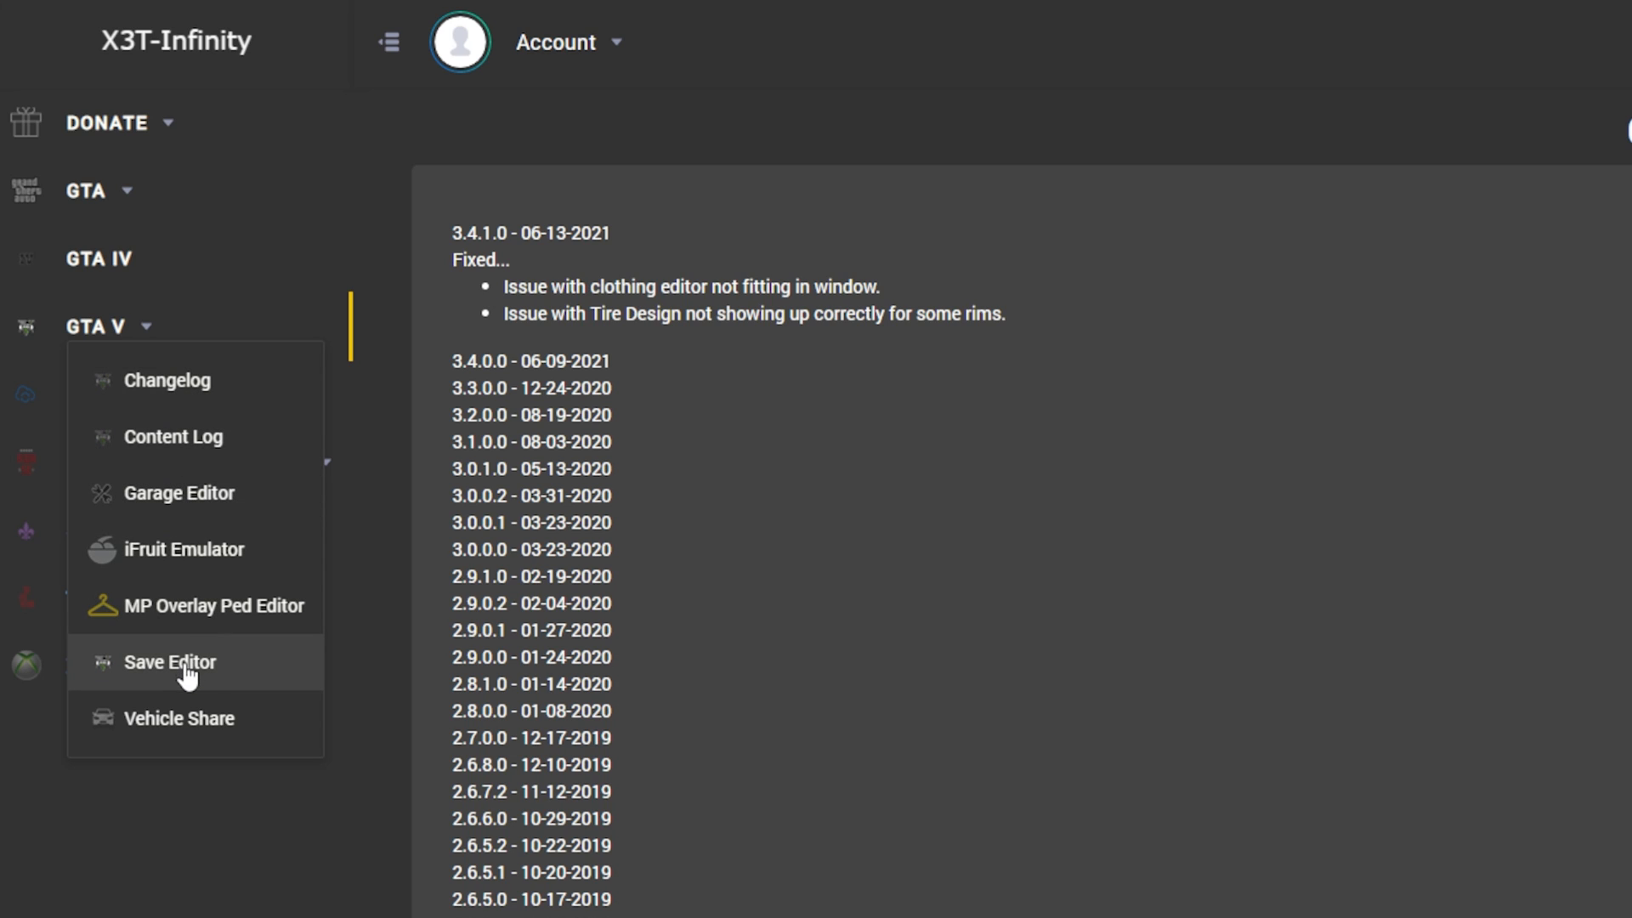
left_click(97, 326)
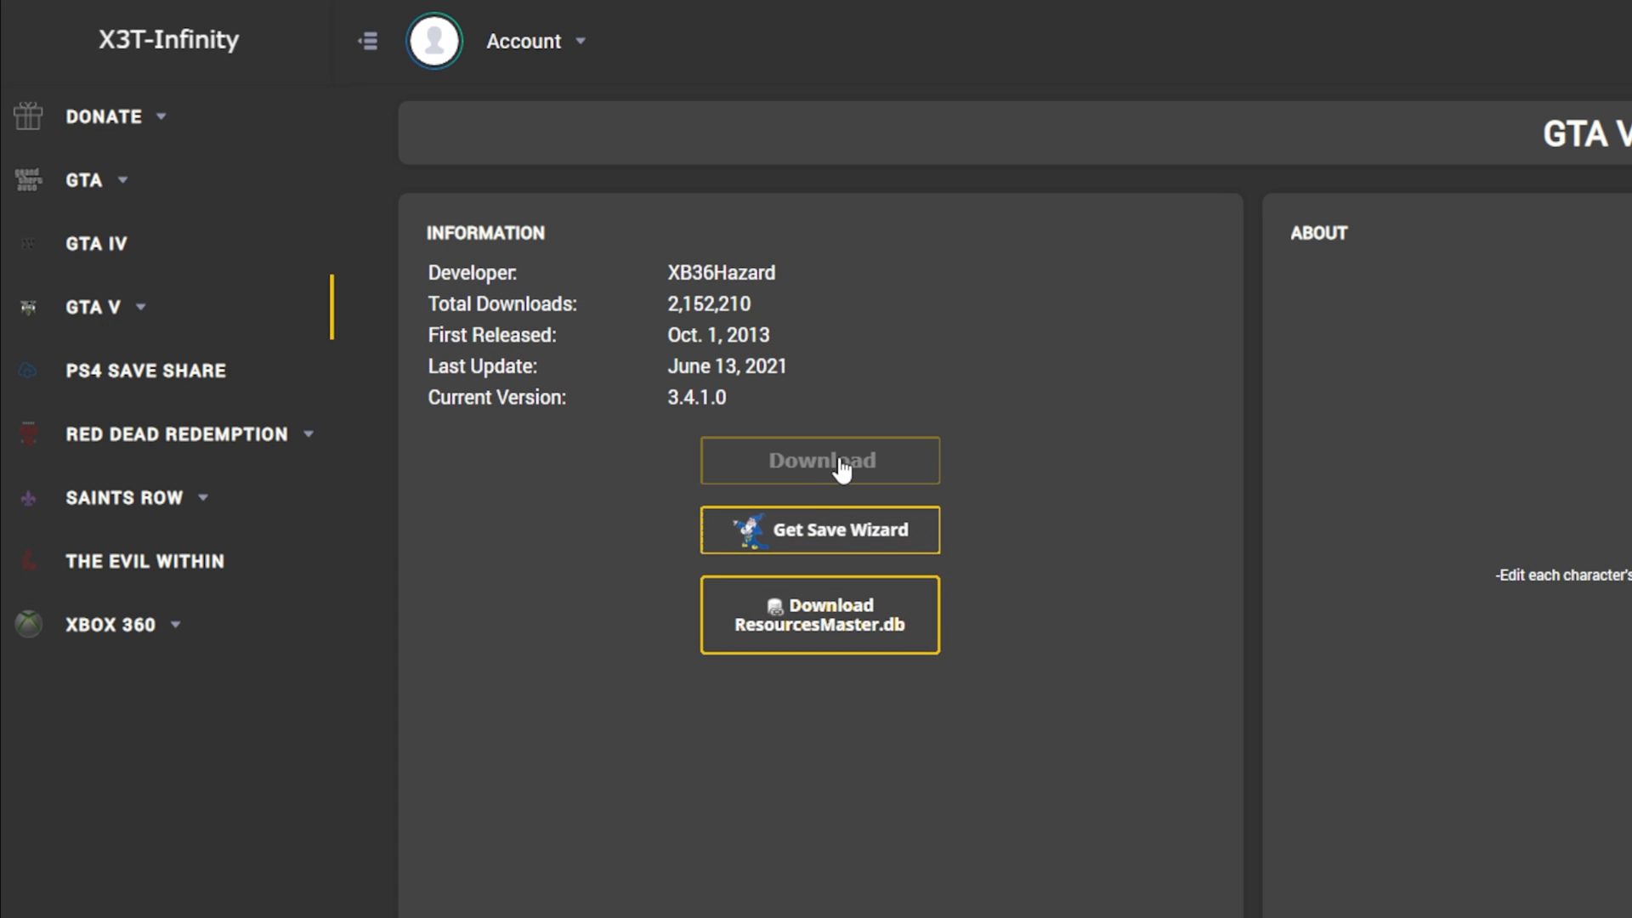
left_click(819, 460)
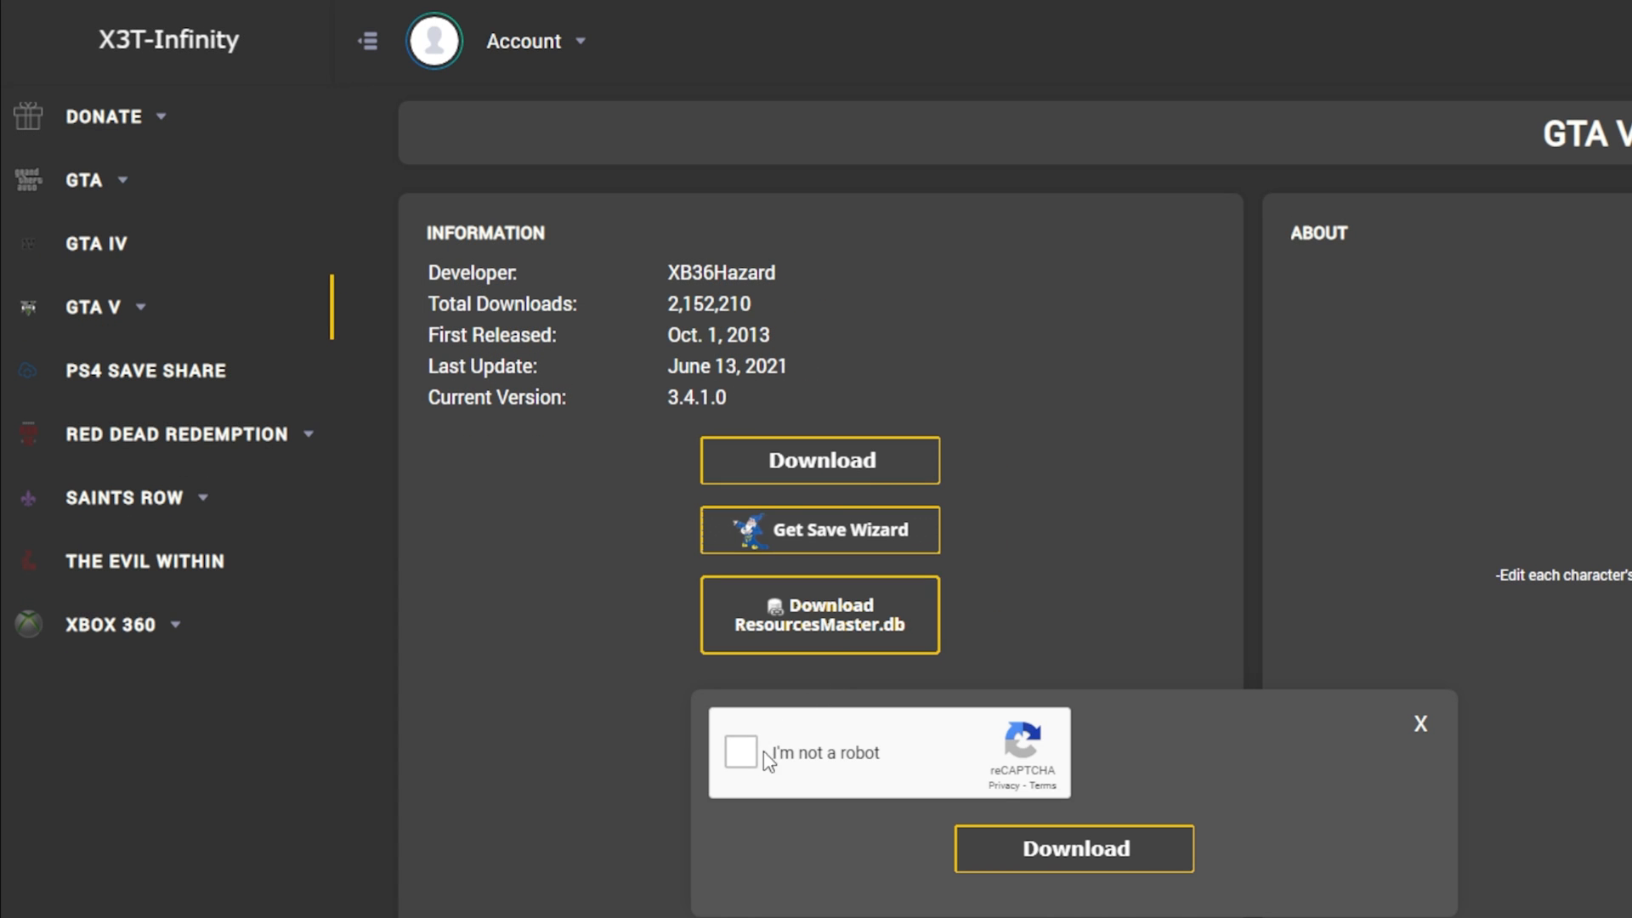
left_click(741, 750)
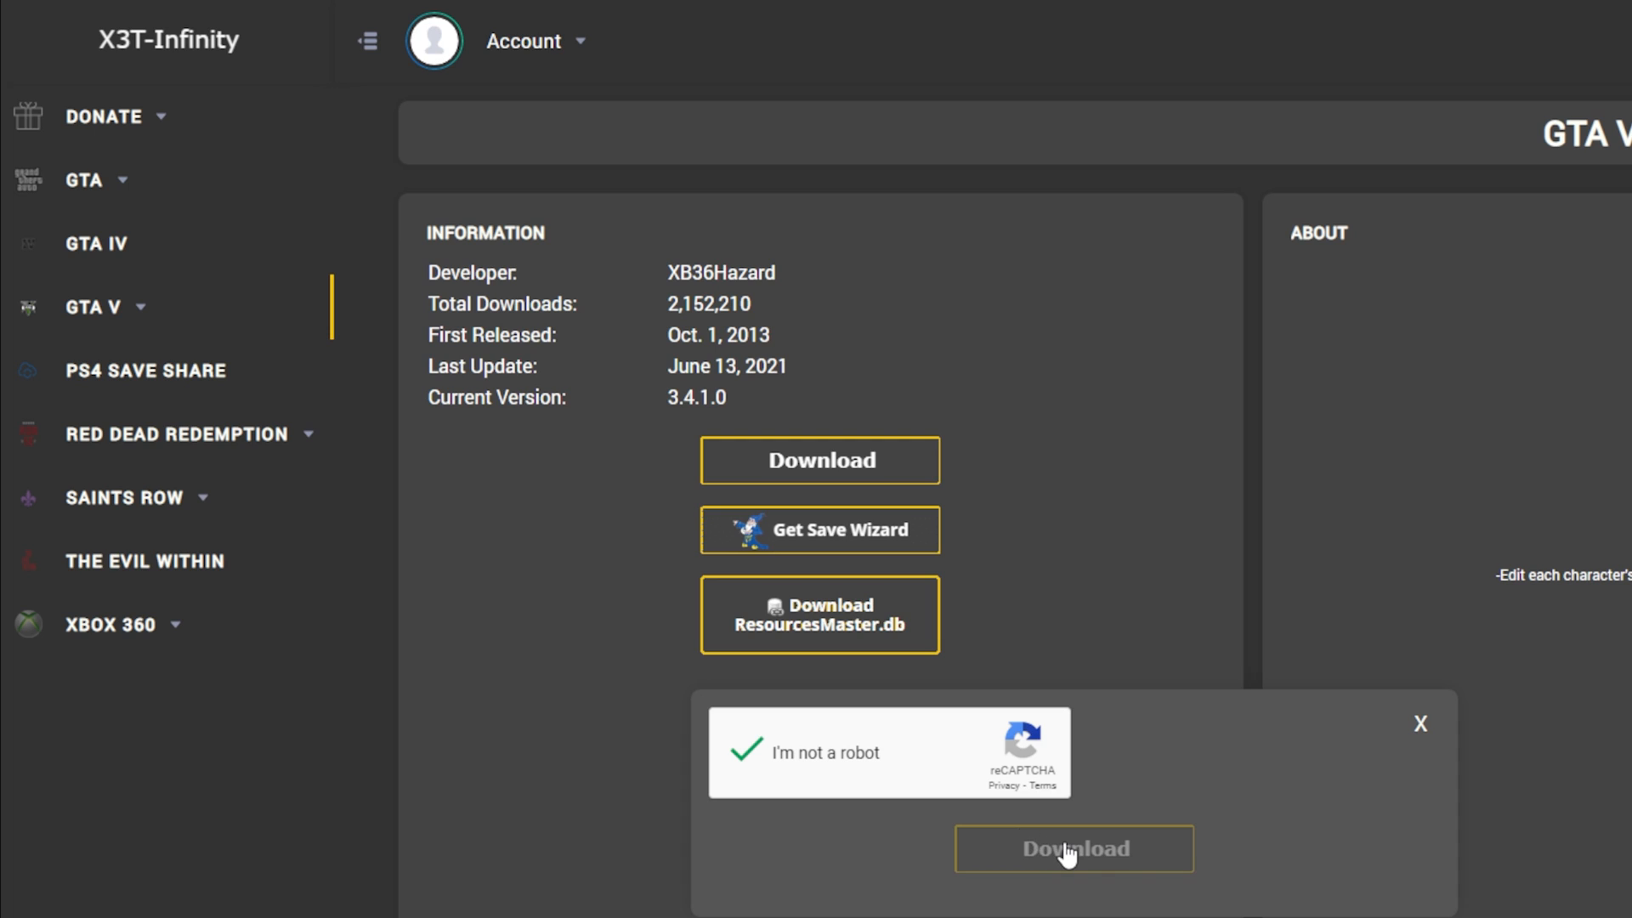
left_click(1071, 847)
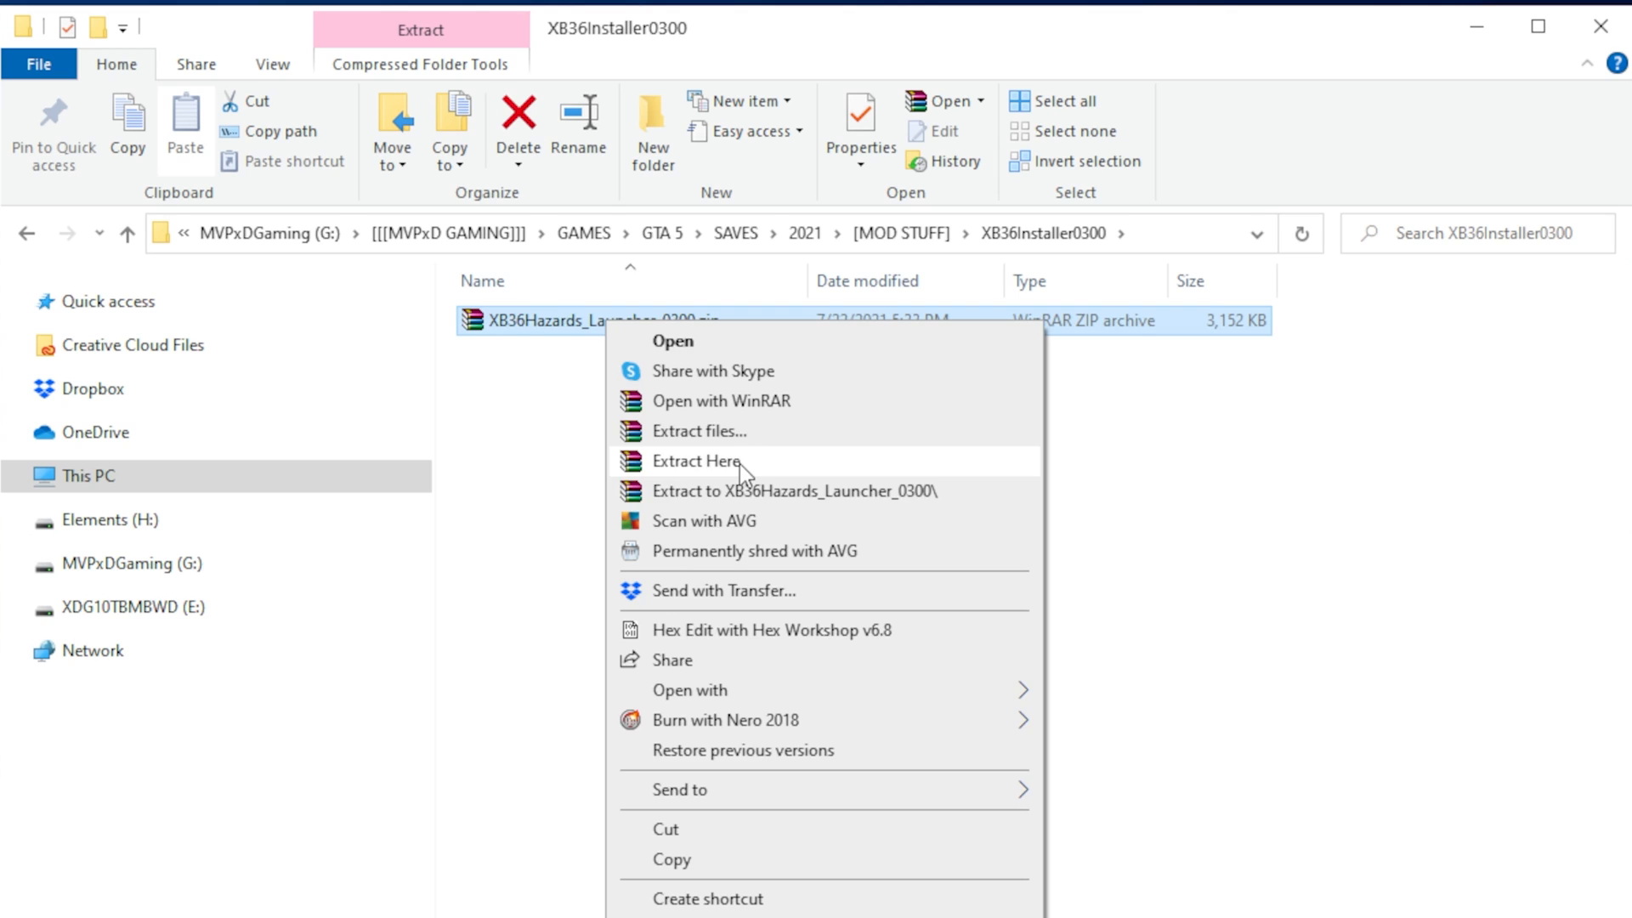
Extract the downloaded launcher zip archive into its folder.
left_click(695, 460)
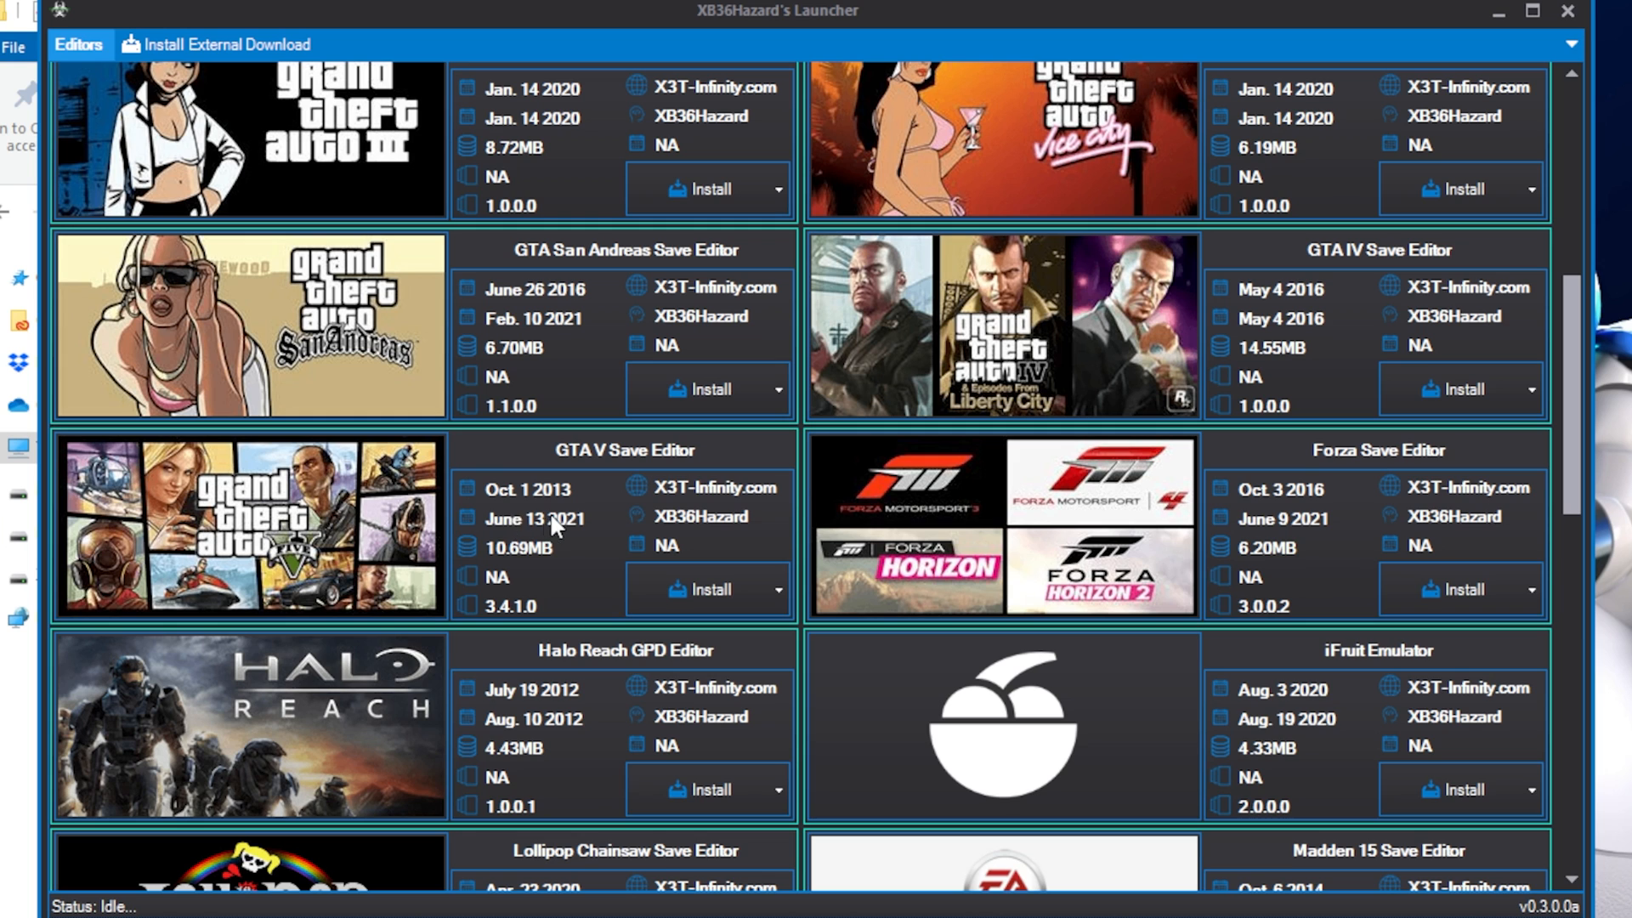
mouse_move(531, 539)
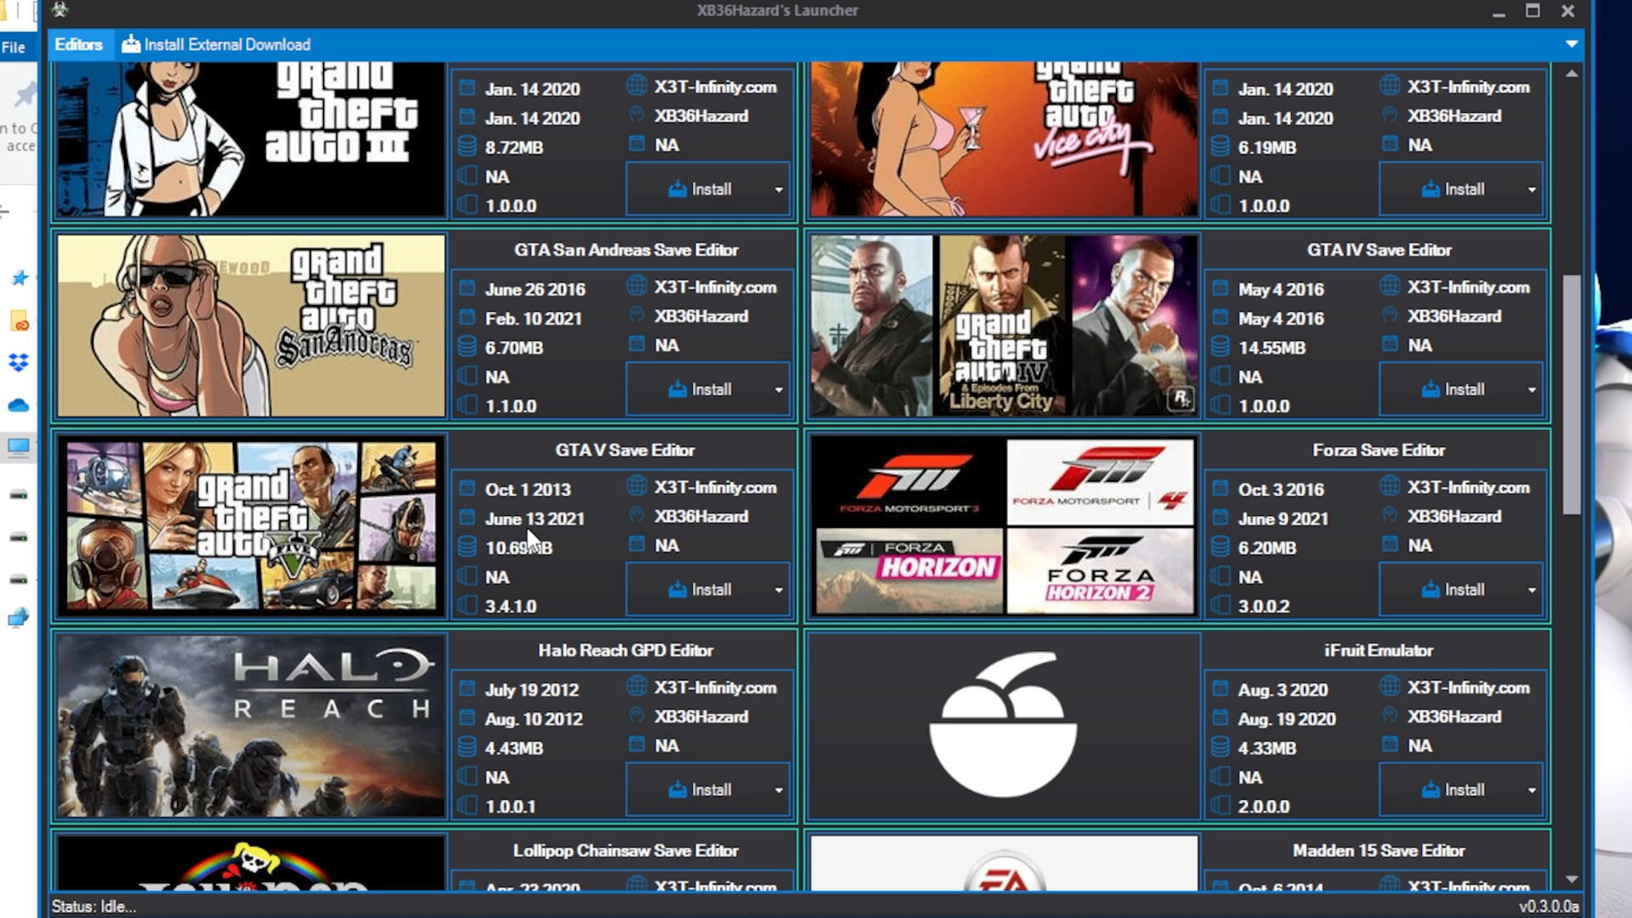
mouse_move(468, 518)
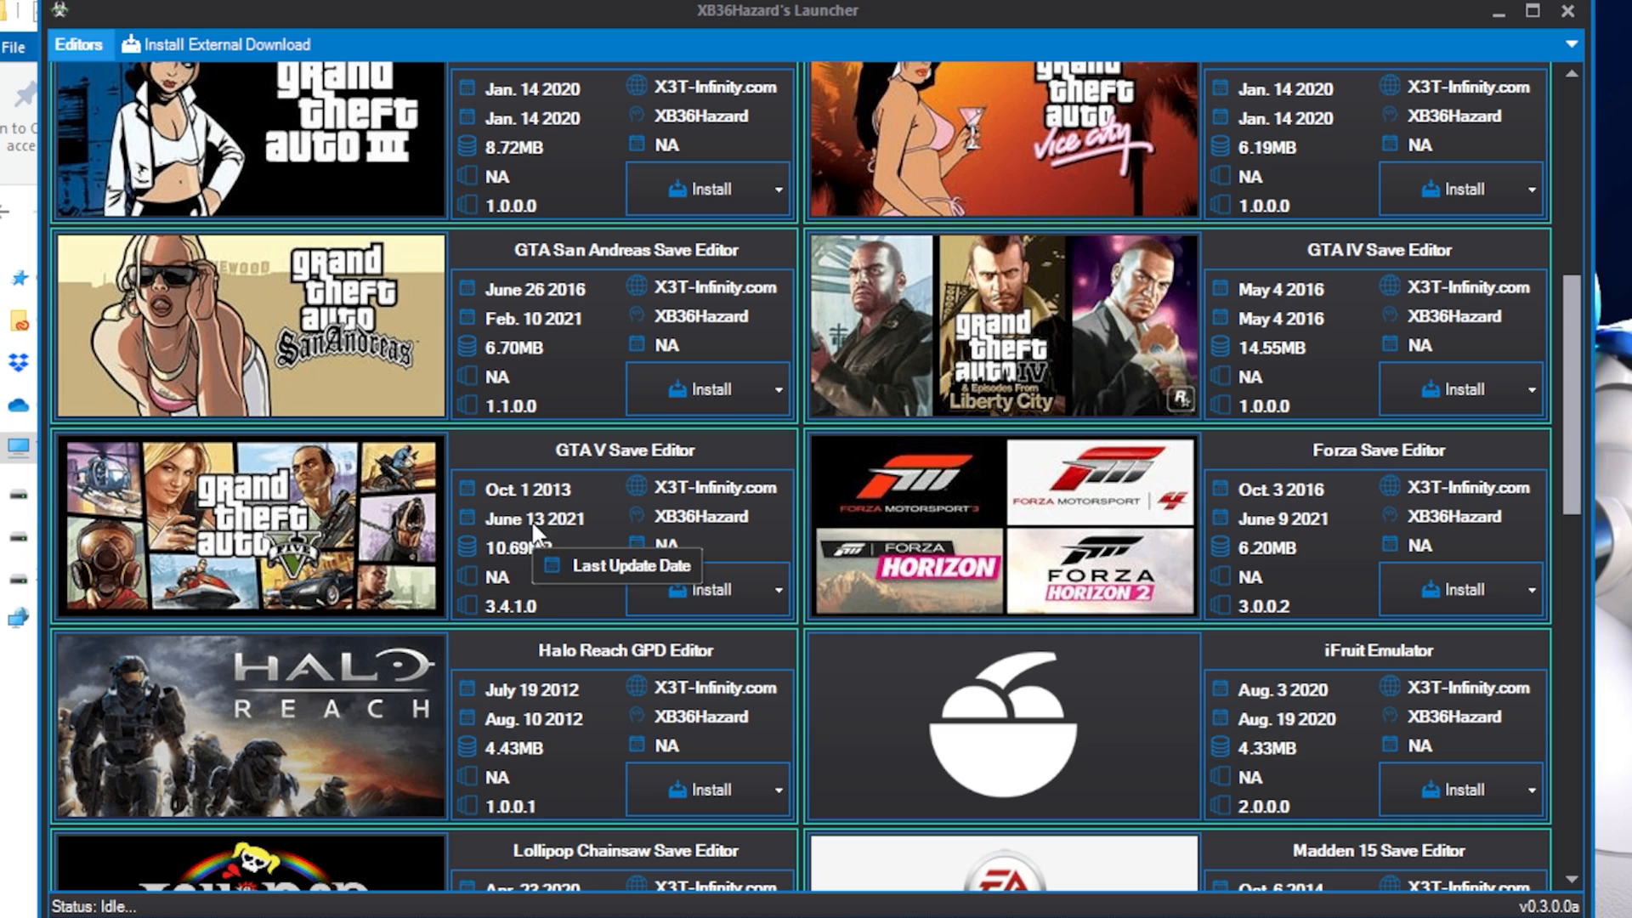
Install GTA V Save Editor 3.4.1.0 from the launcher tile, confirm, and run it.
left_click(703, 589)
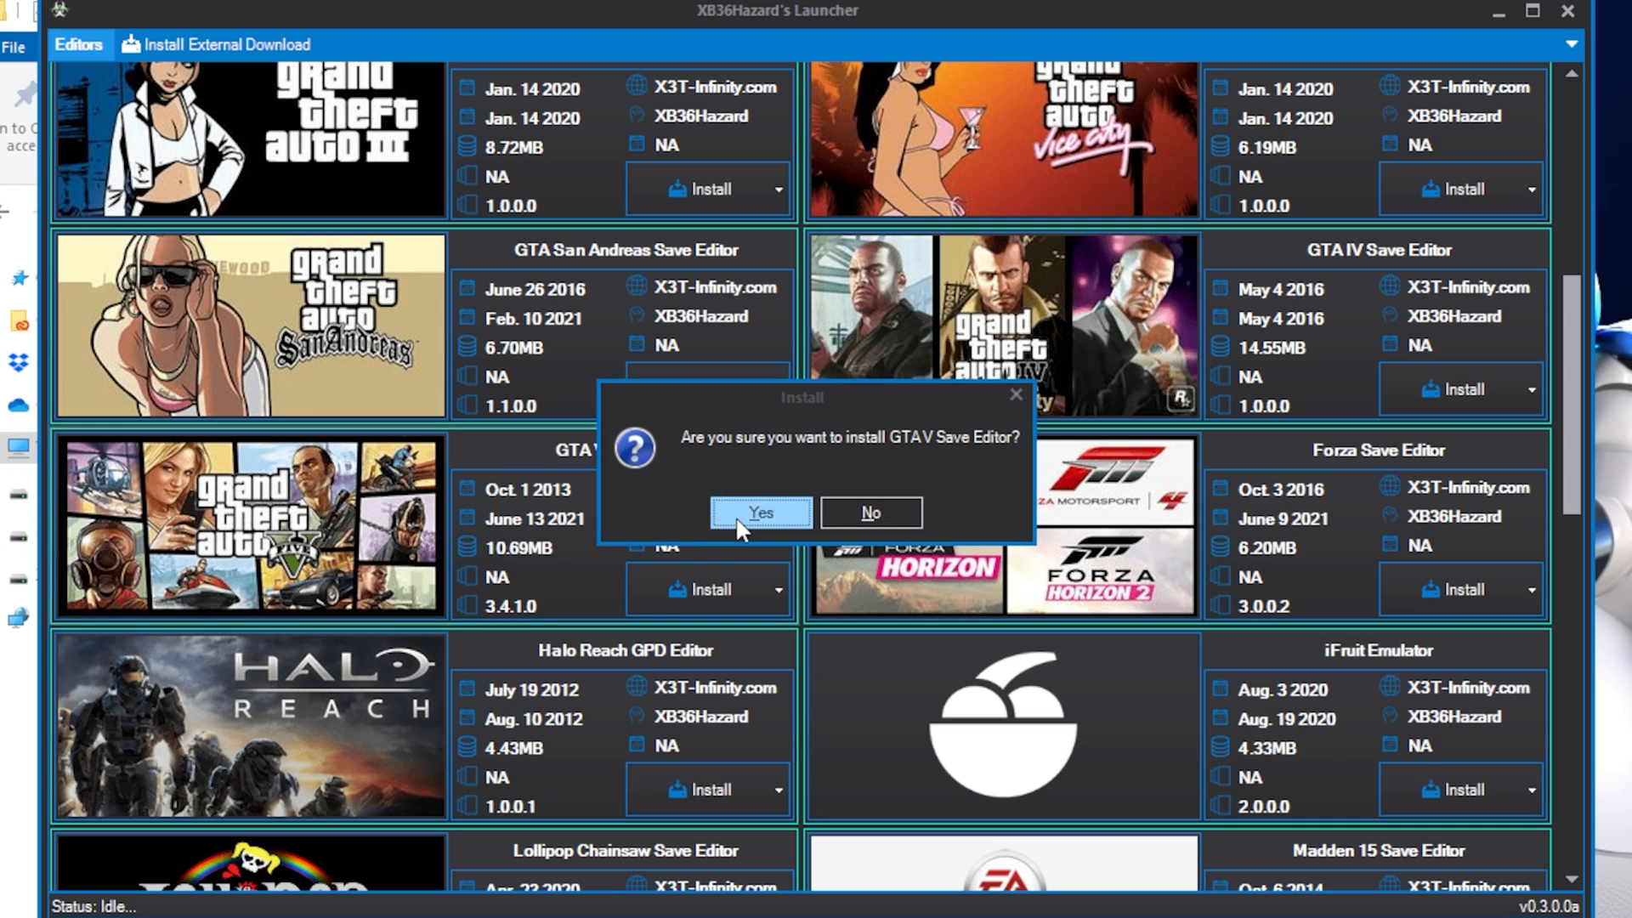
left_click(760, 512)
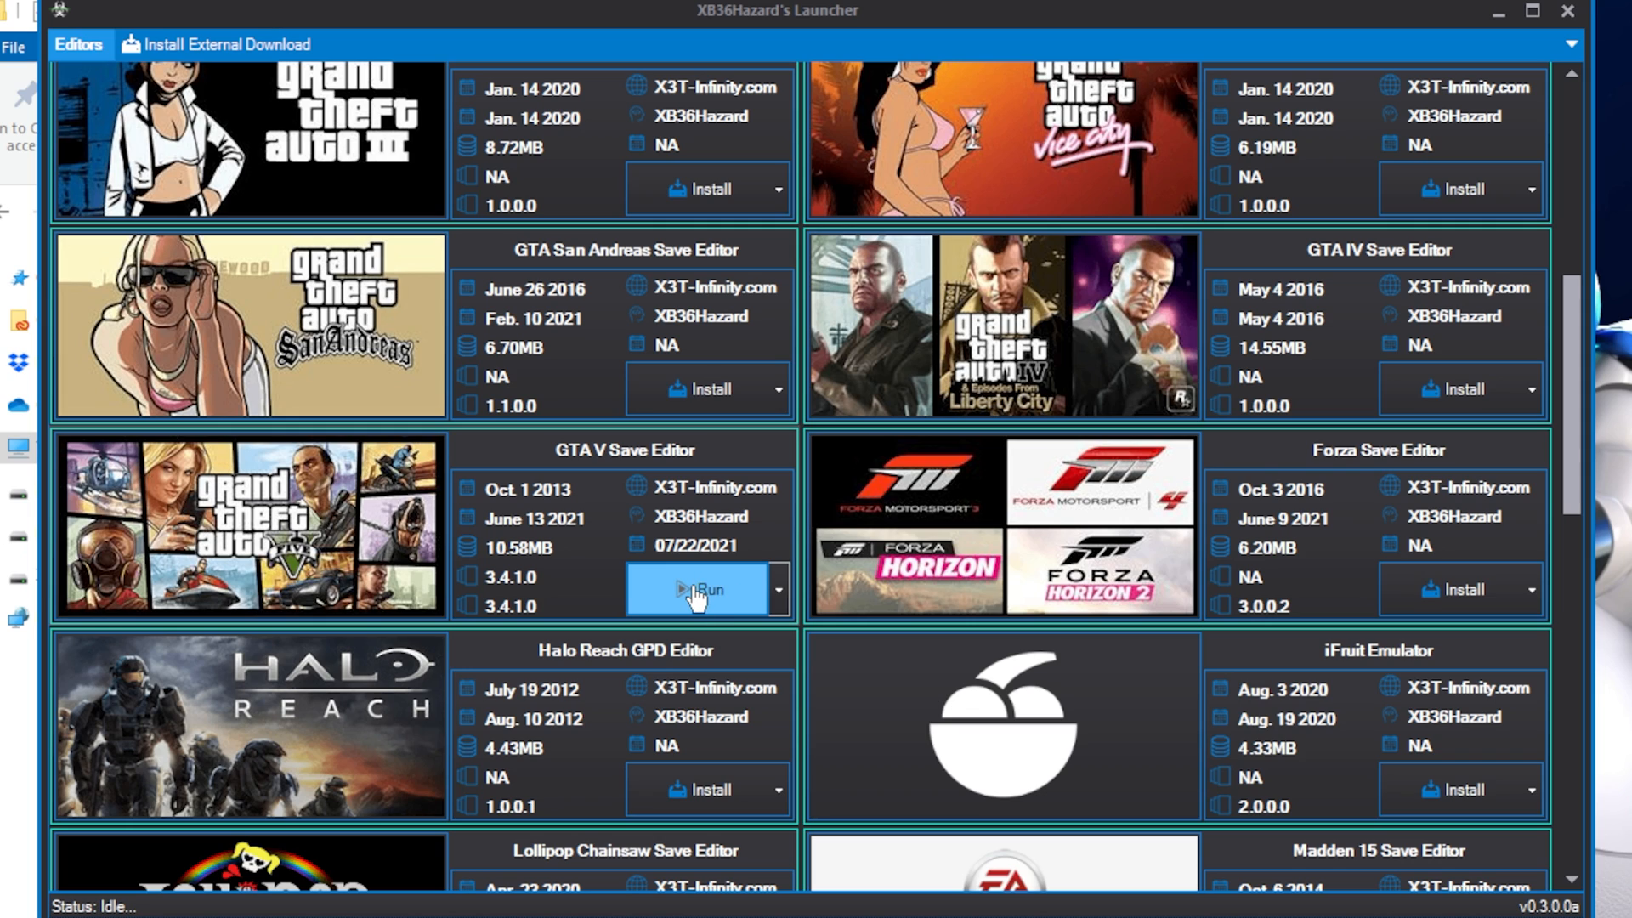
left_click(702, 590)
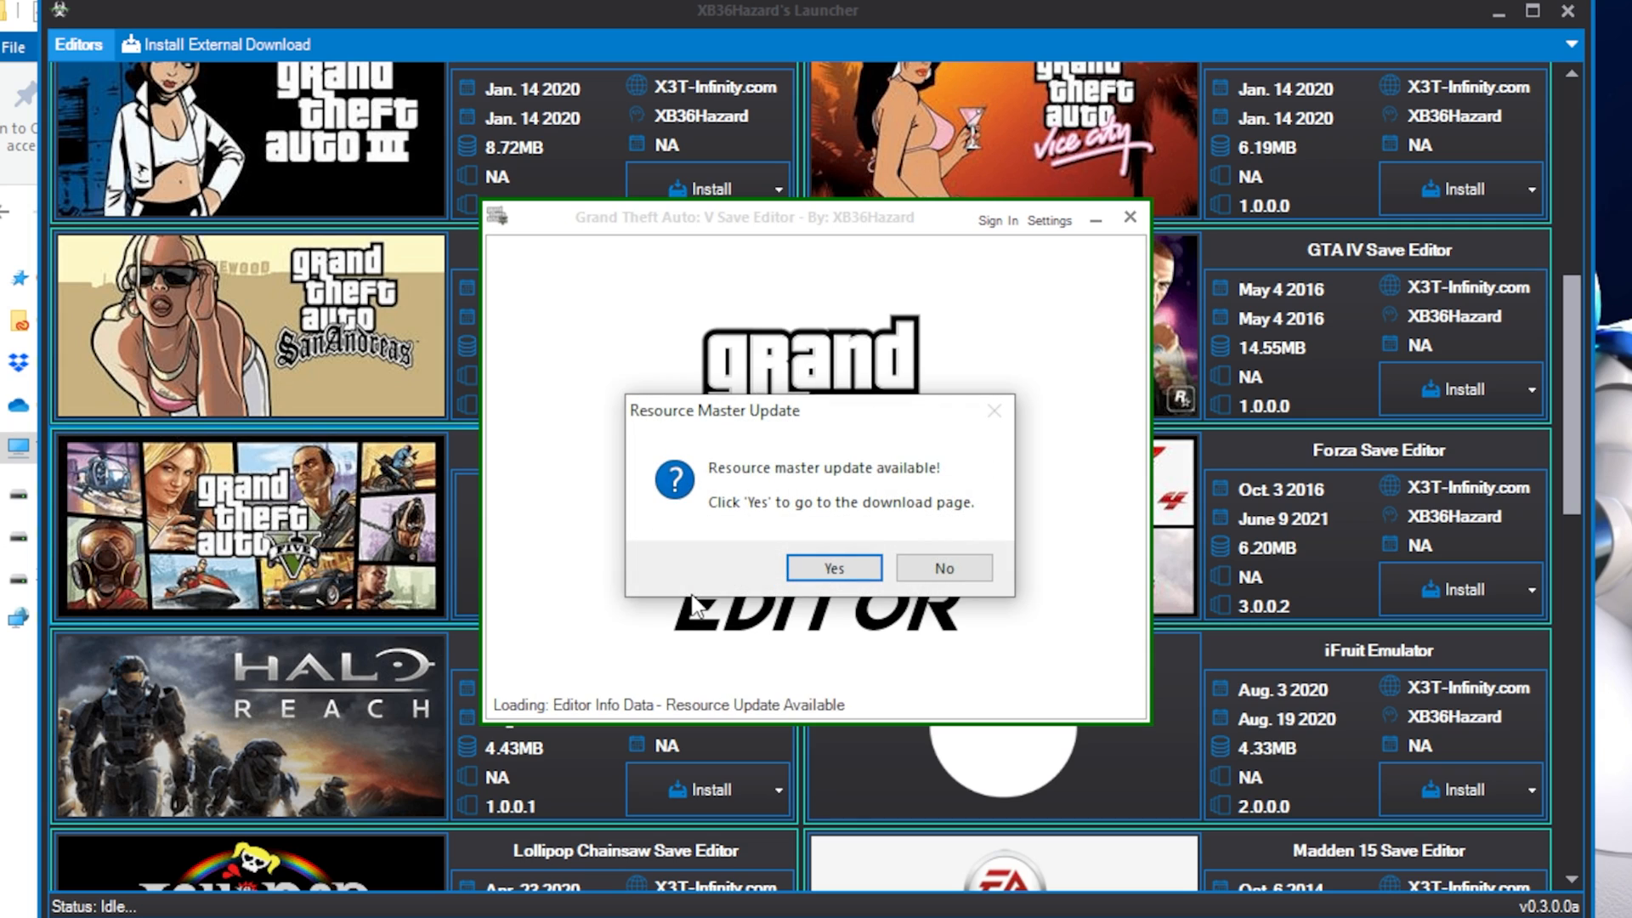
mouse_move(829, 483)
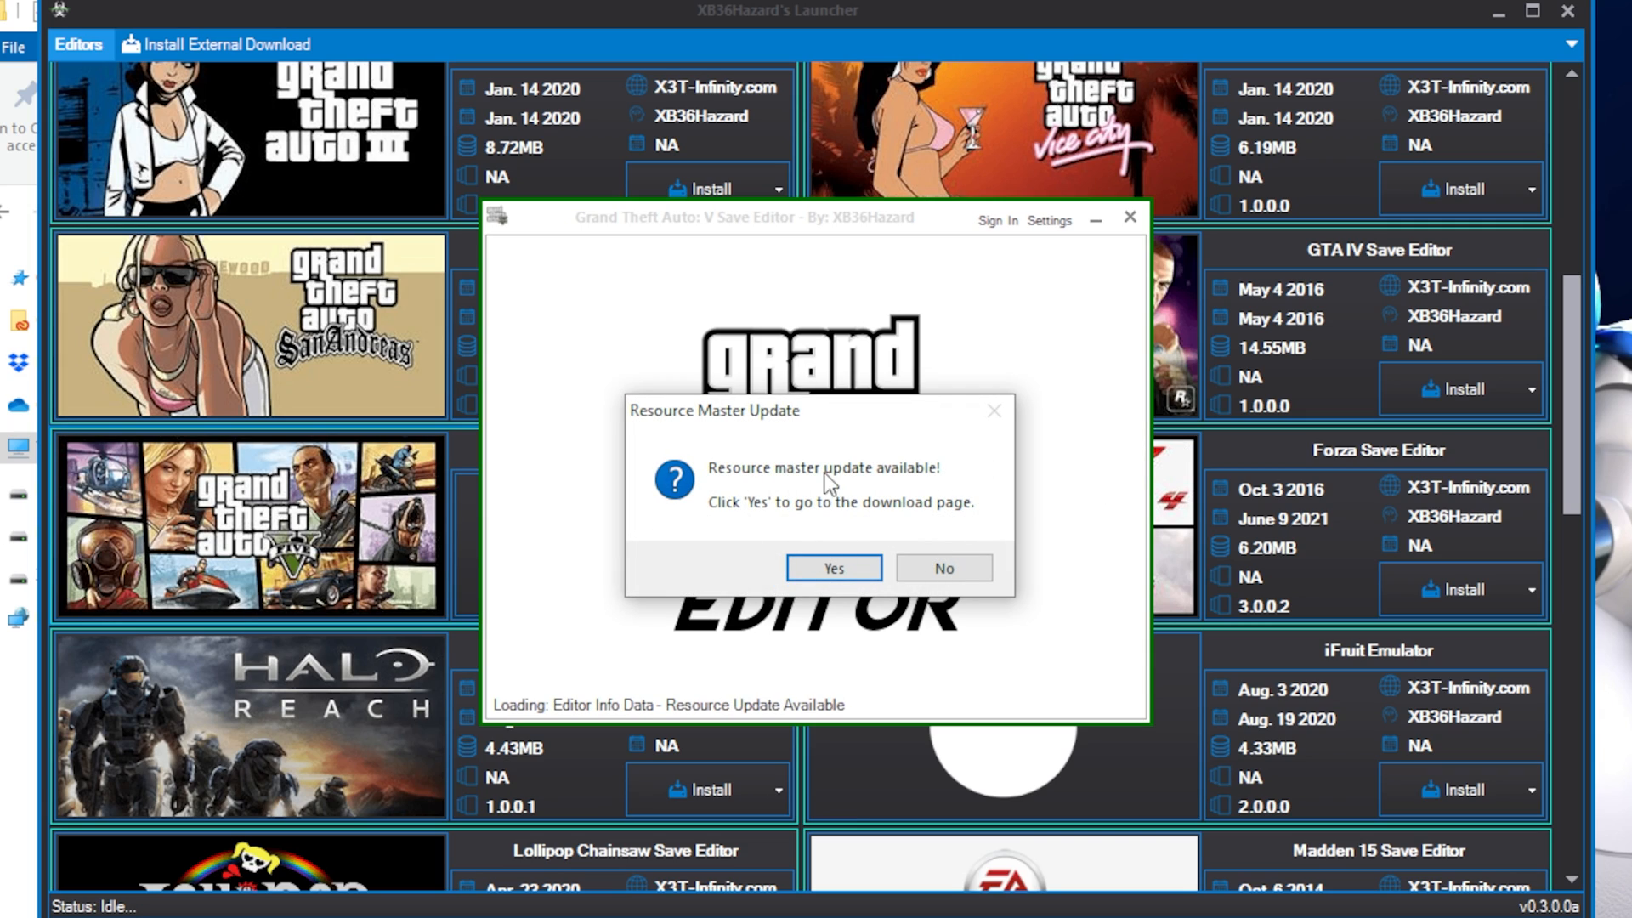
mouse_move(931, 550)
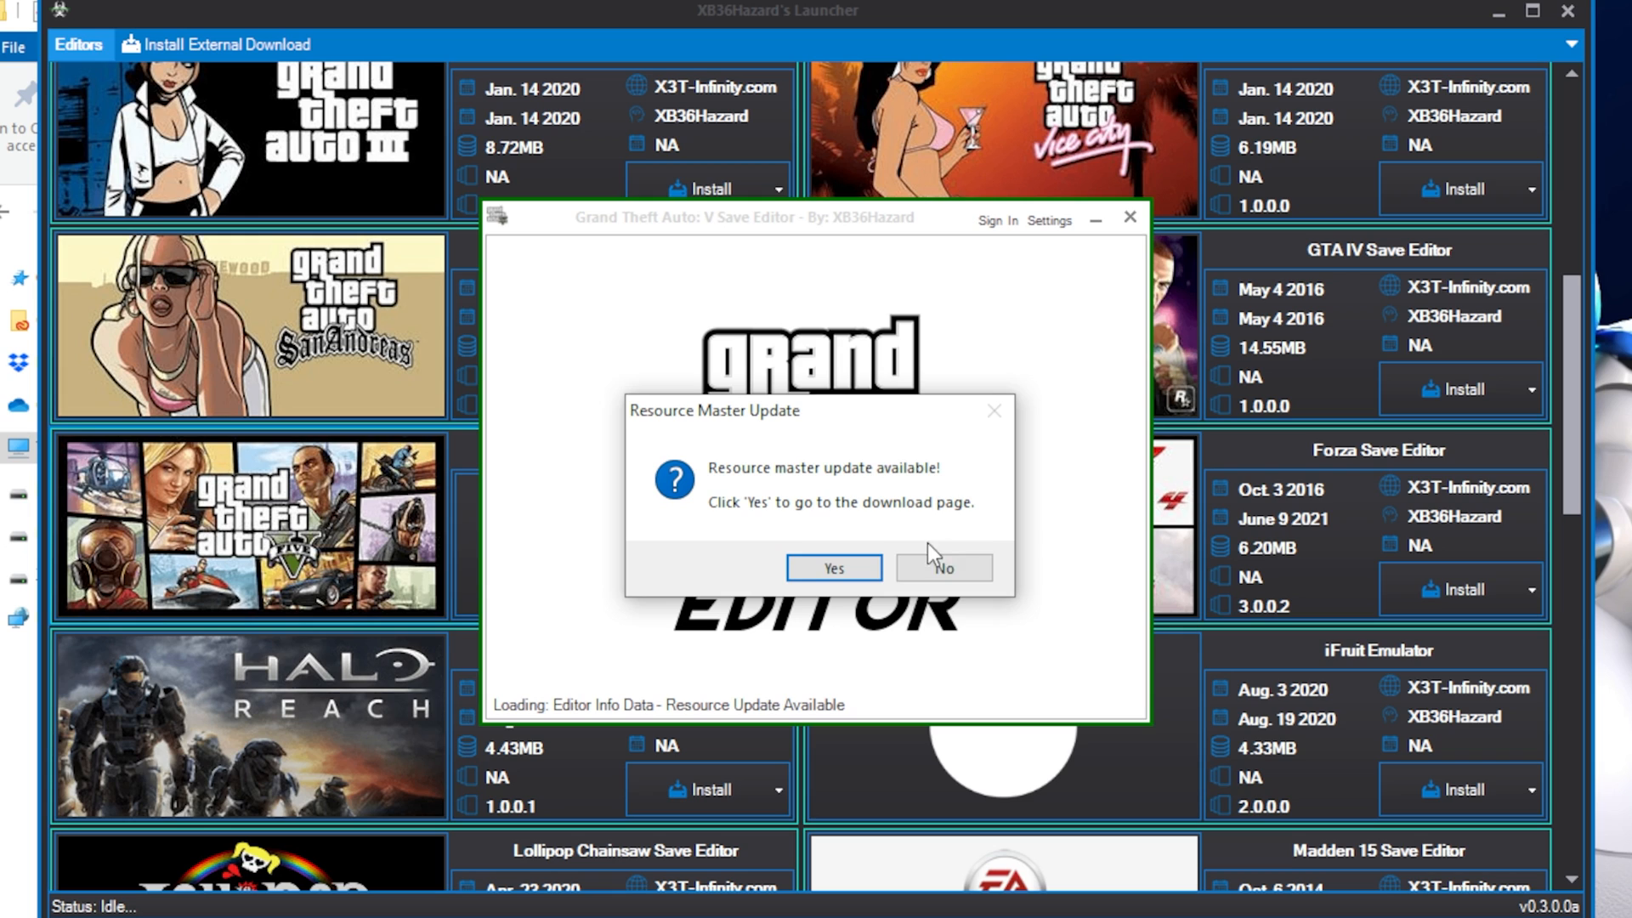
Accept the Resource Master Update prompt to reach the ResourcesMaster.db download page.
left_click(833, 568)
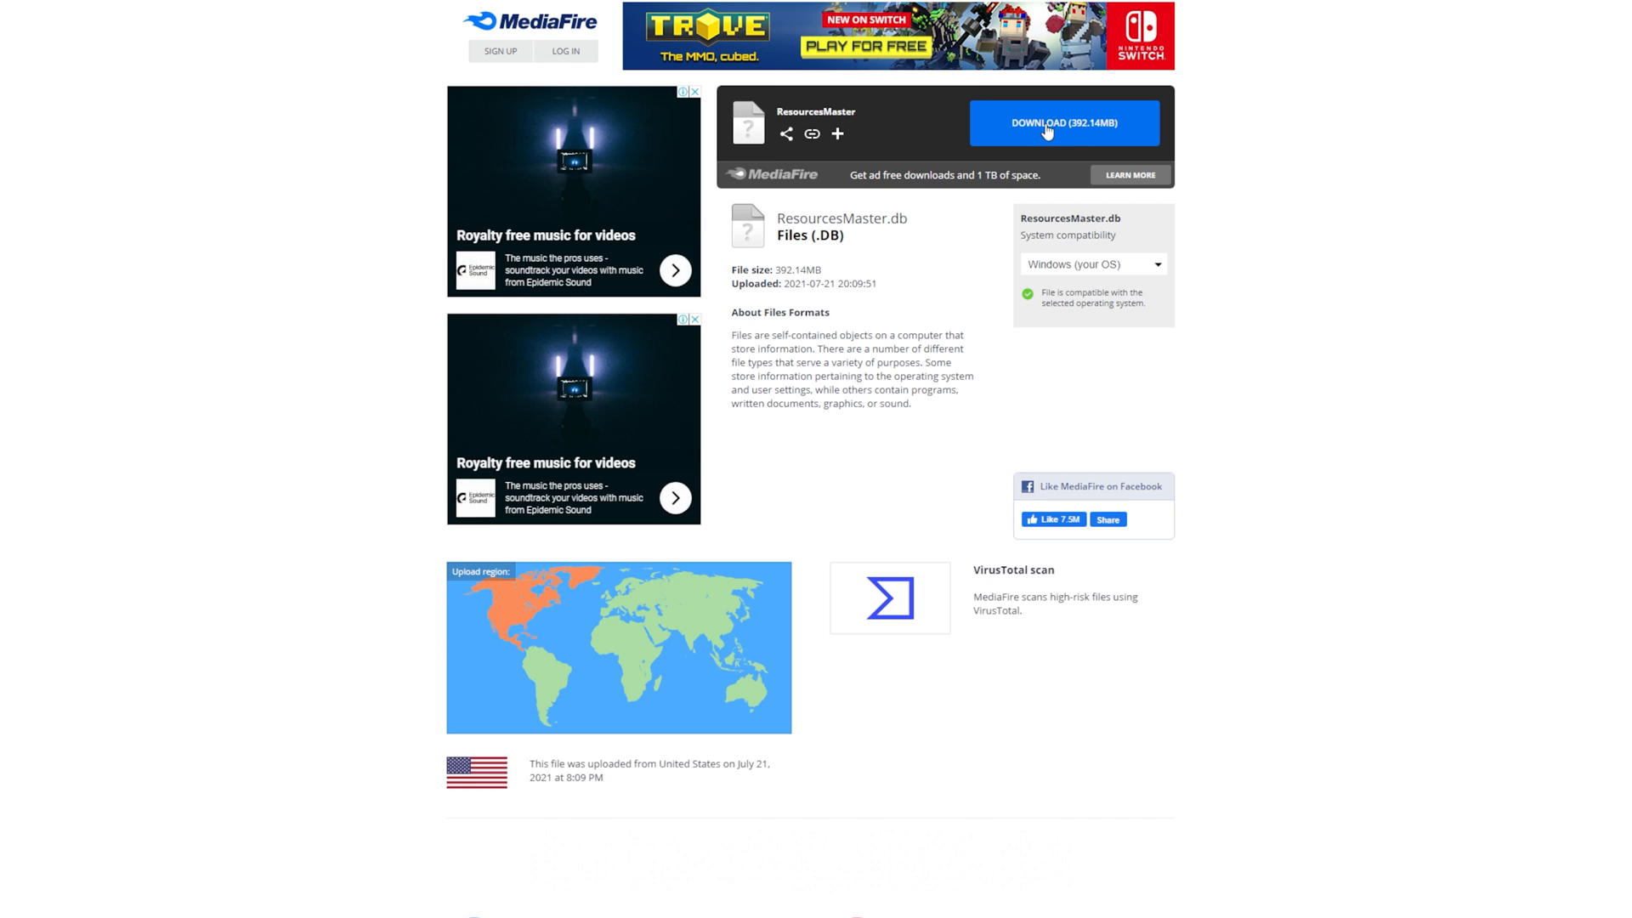
Download the new ResourcesMaster.db (392.14MB) from MediaFire.
left_click(1064, 123)
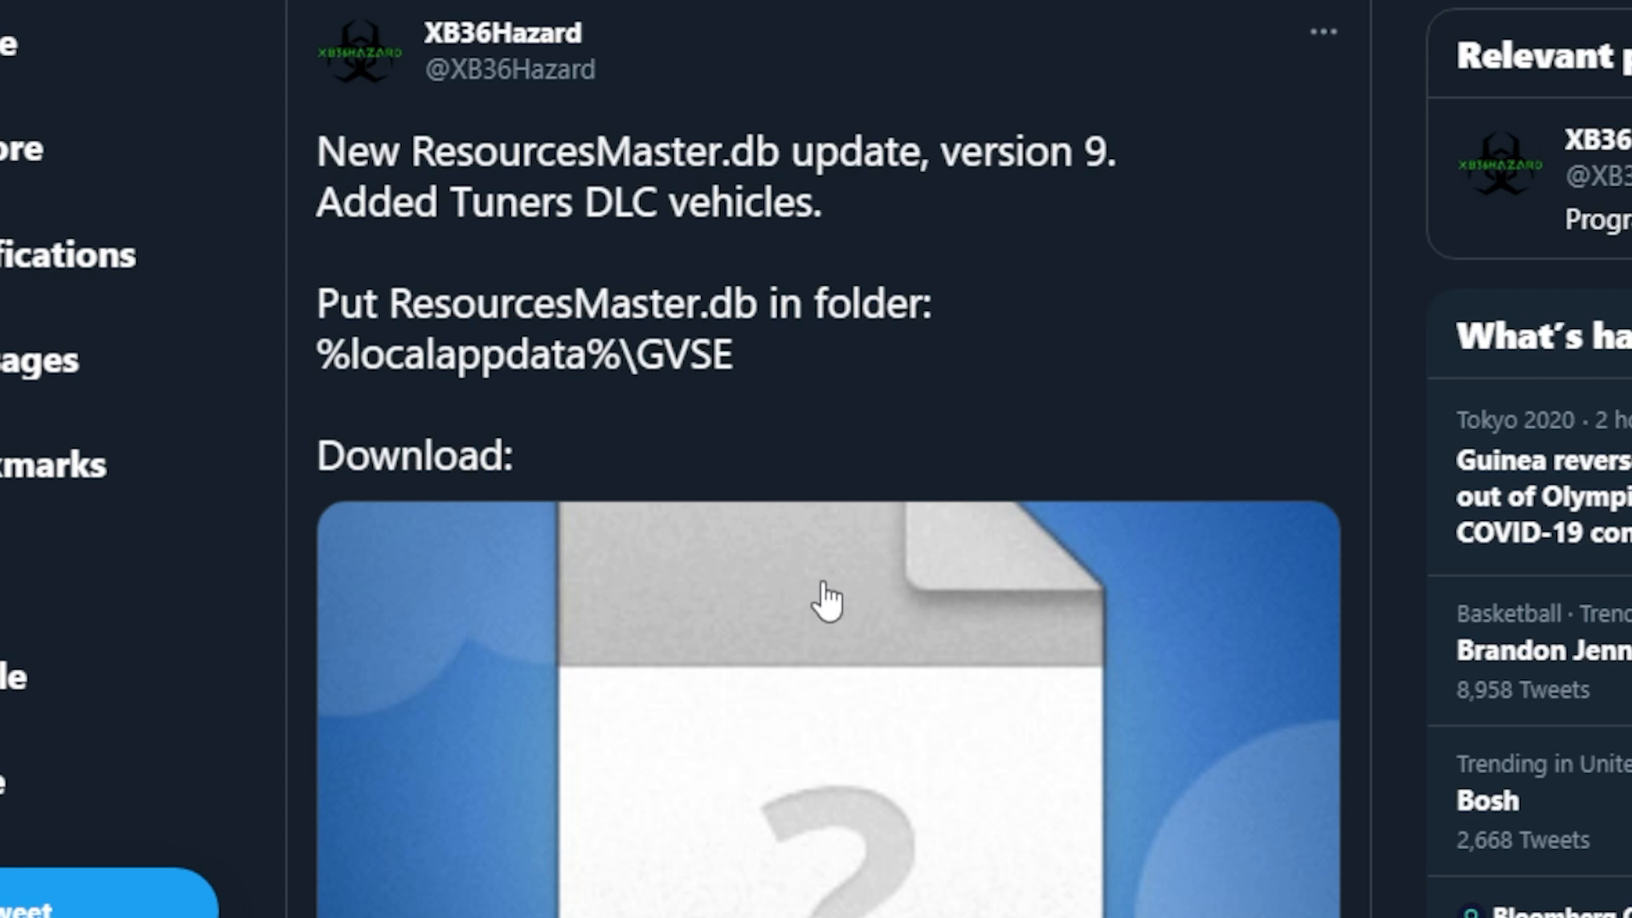
Open the %localappdata%\GVSE folder through the Run dialog.
double_click(676, 354)
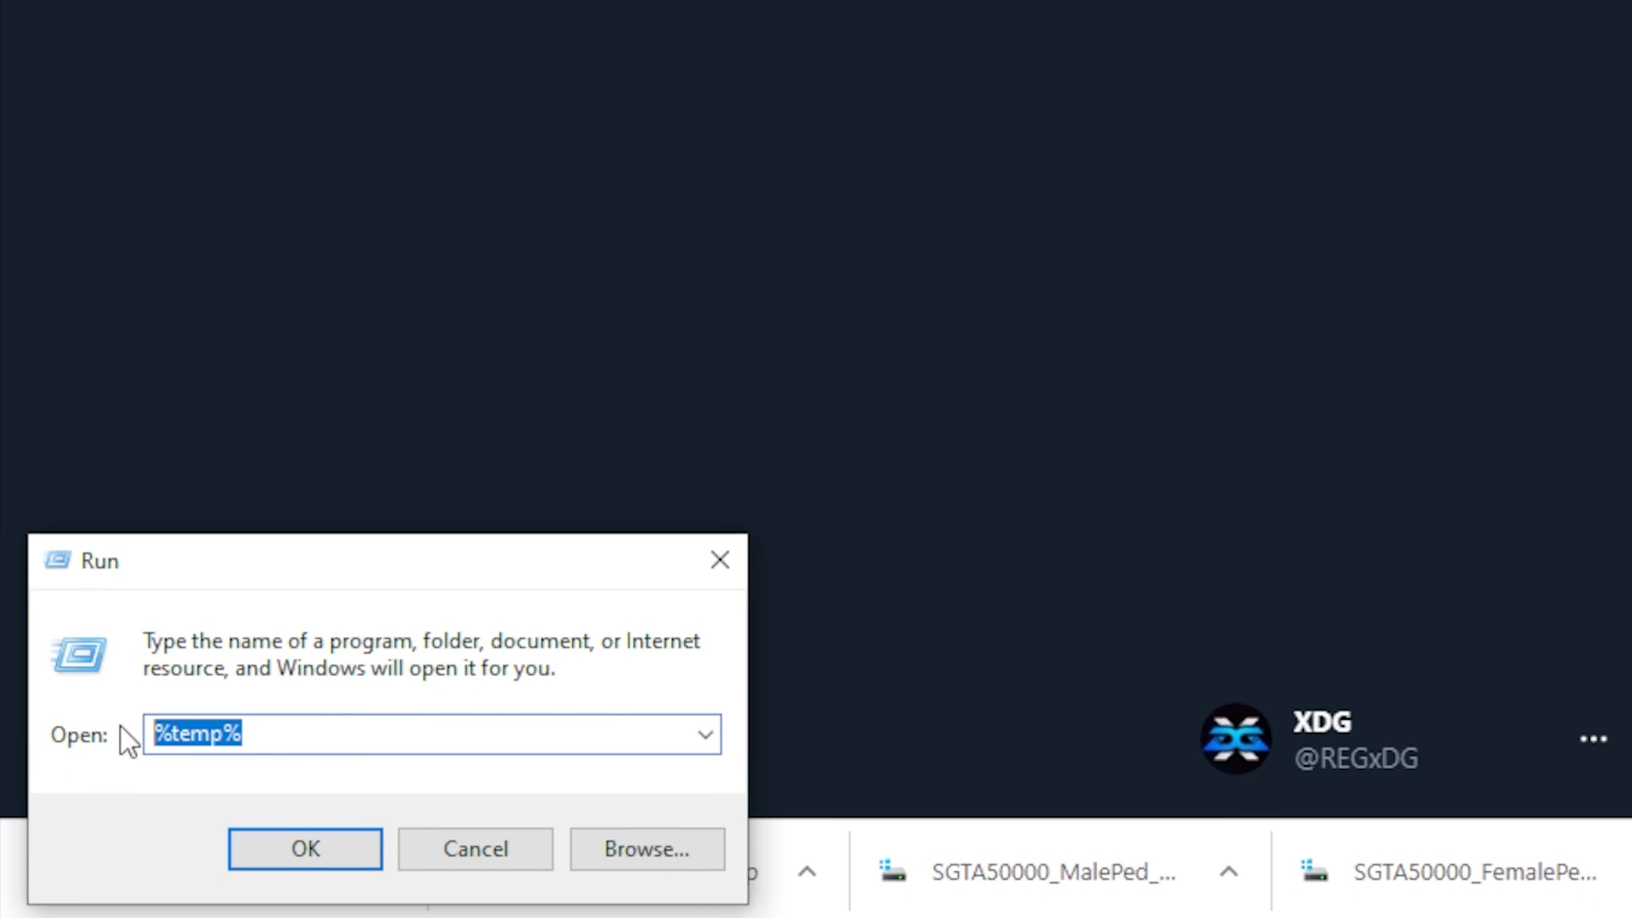
type("%localappdata%\\GVSE")
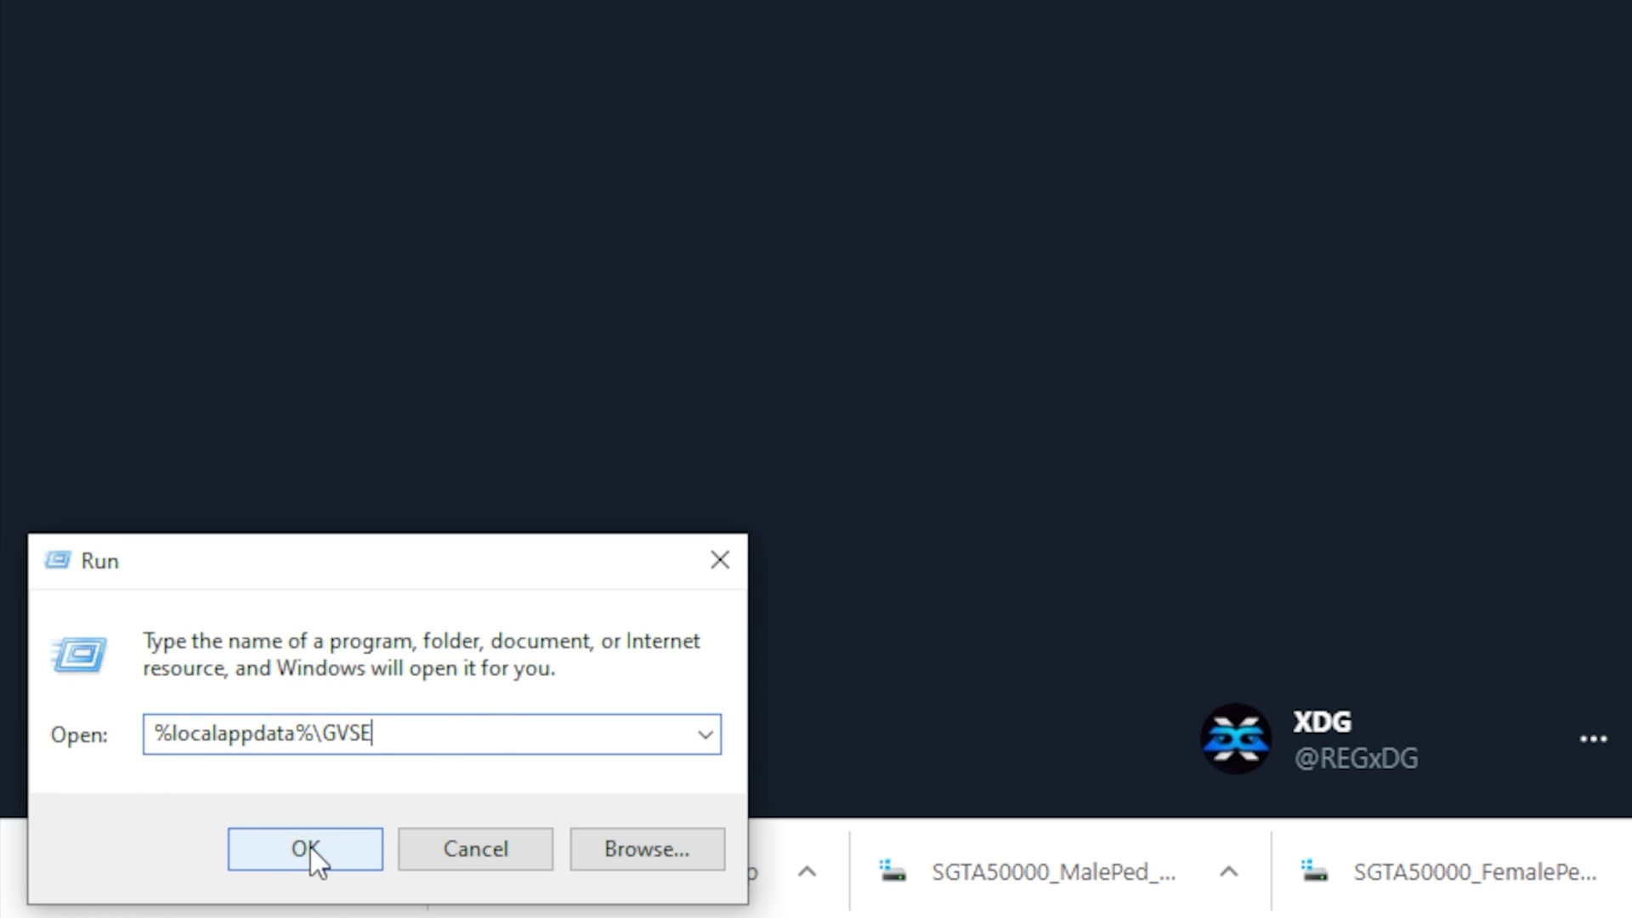
left_click(304, 849)
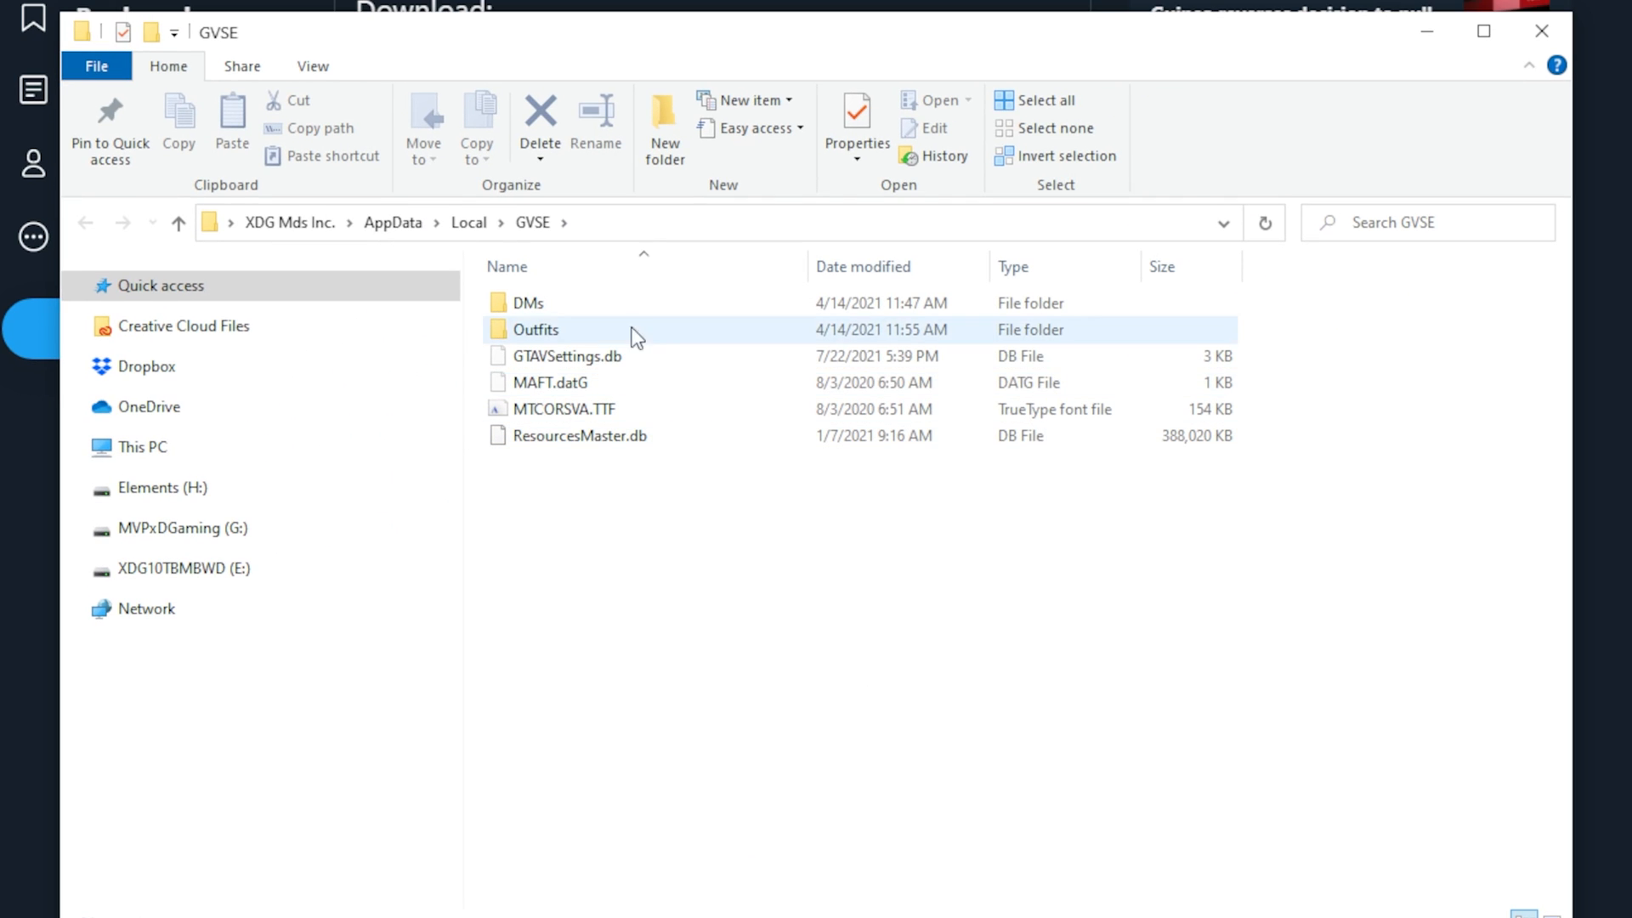
Move the downloaded ResourcesMaster.db into the GVSE folder, replacing the existing file.
left_click(580, 435)
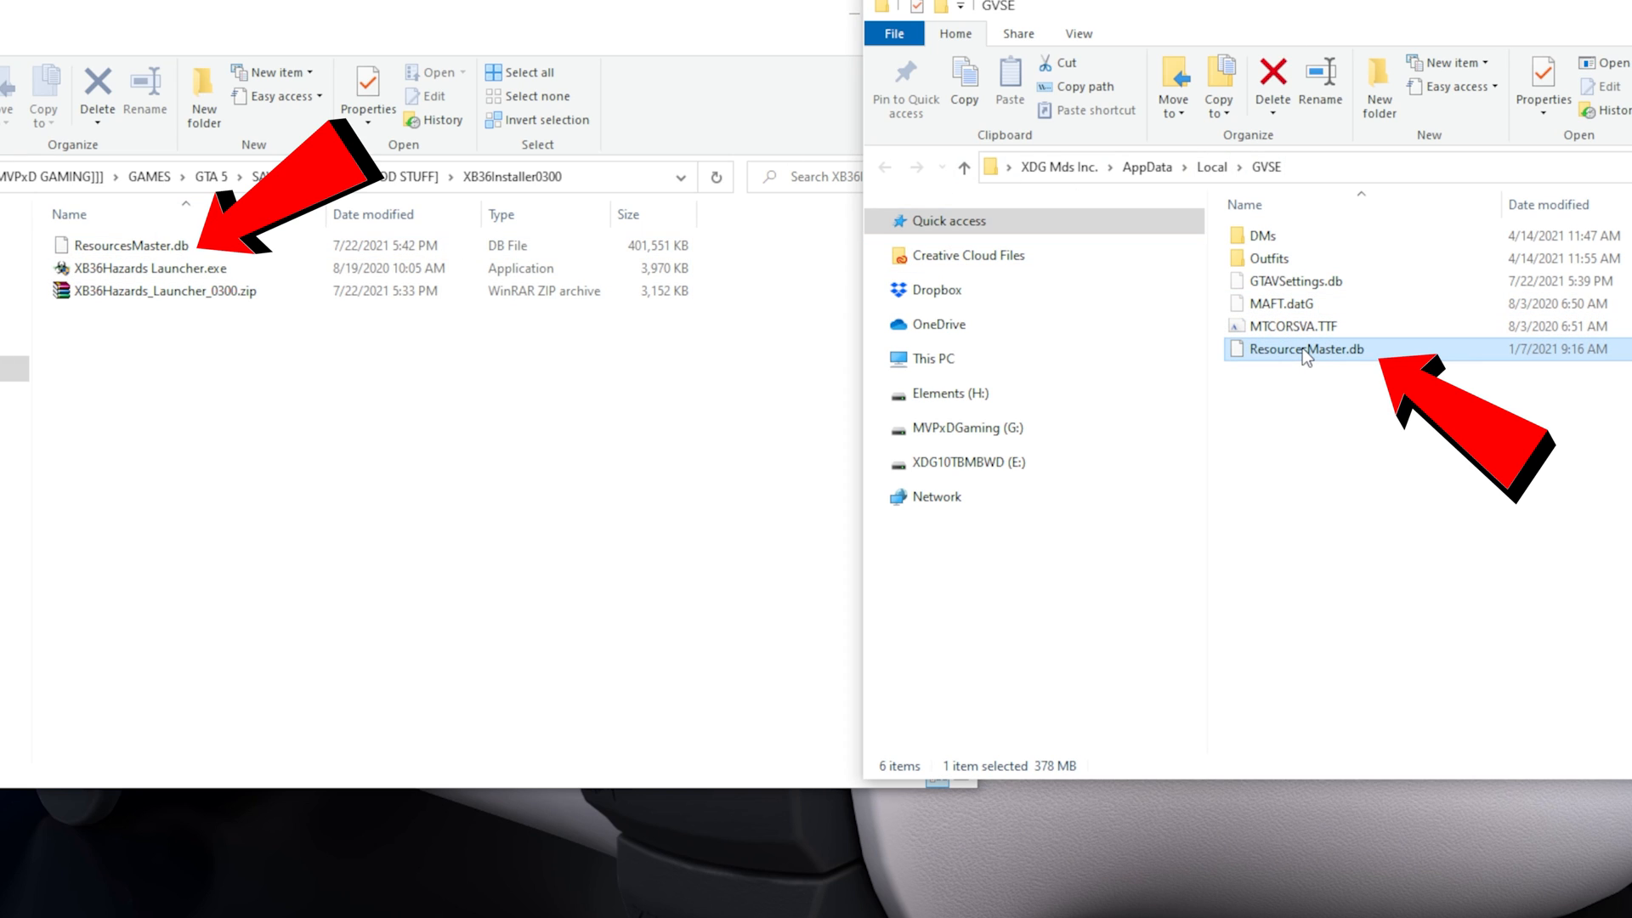
left_click(1271, 84)
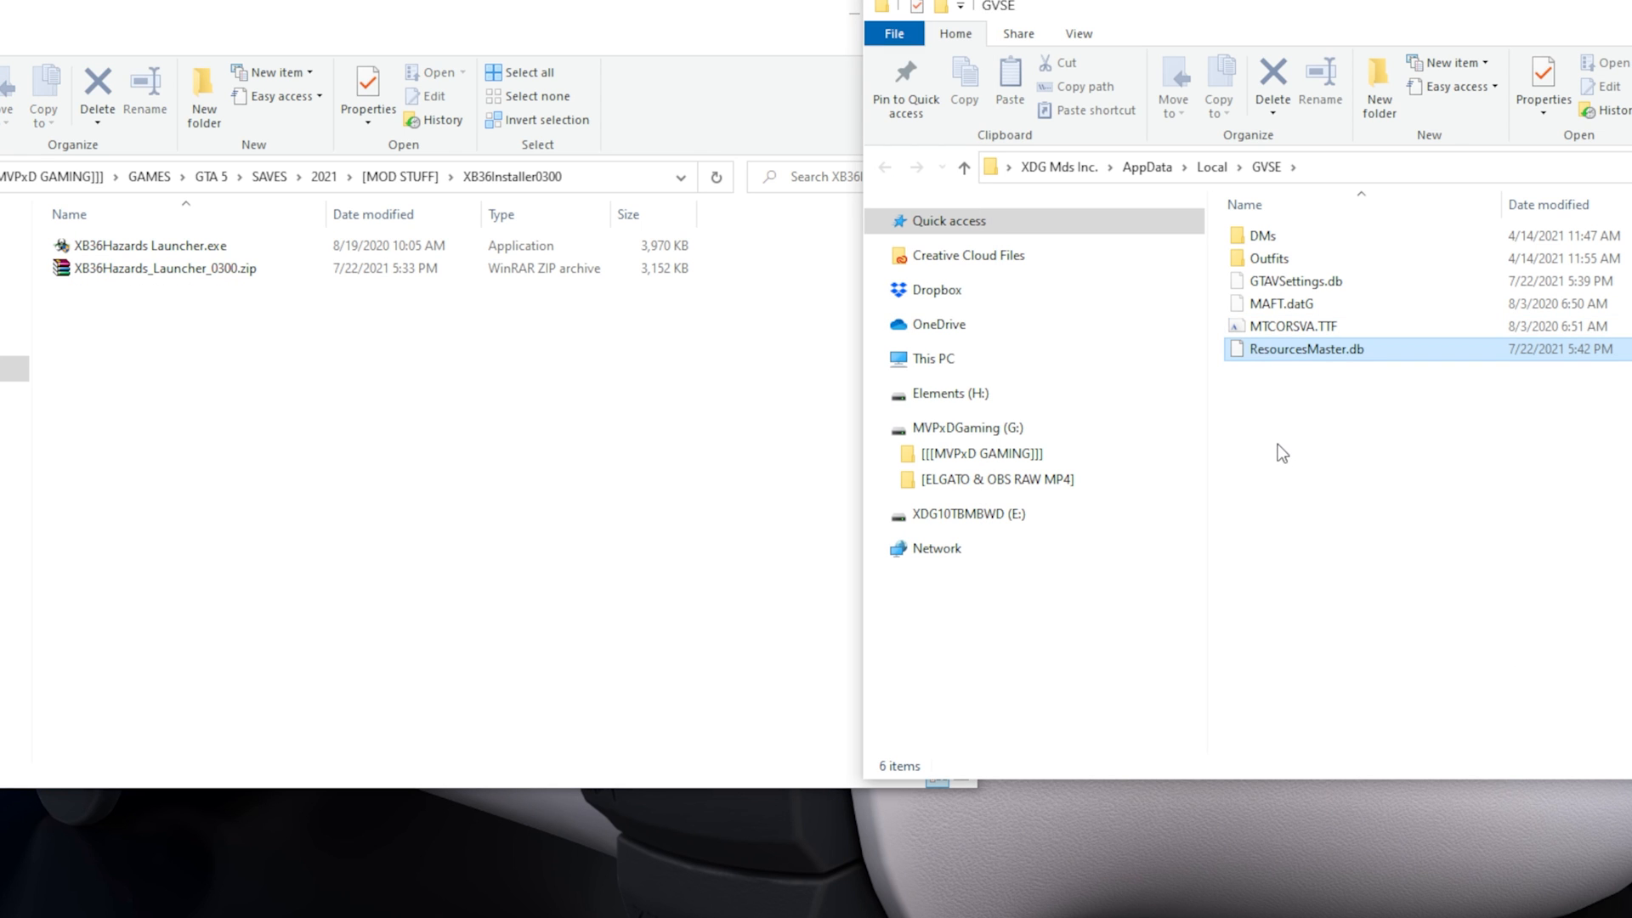
left_click(1303, 348)
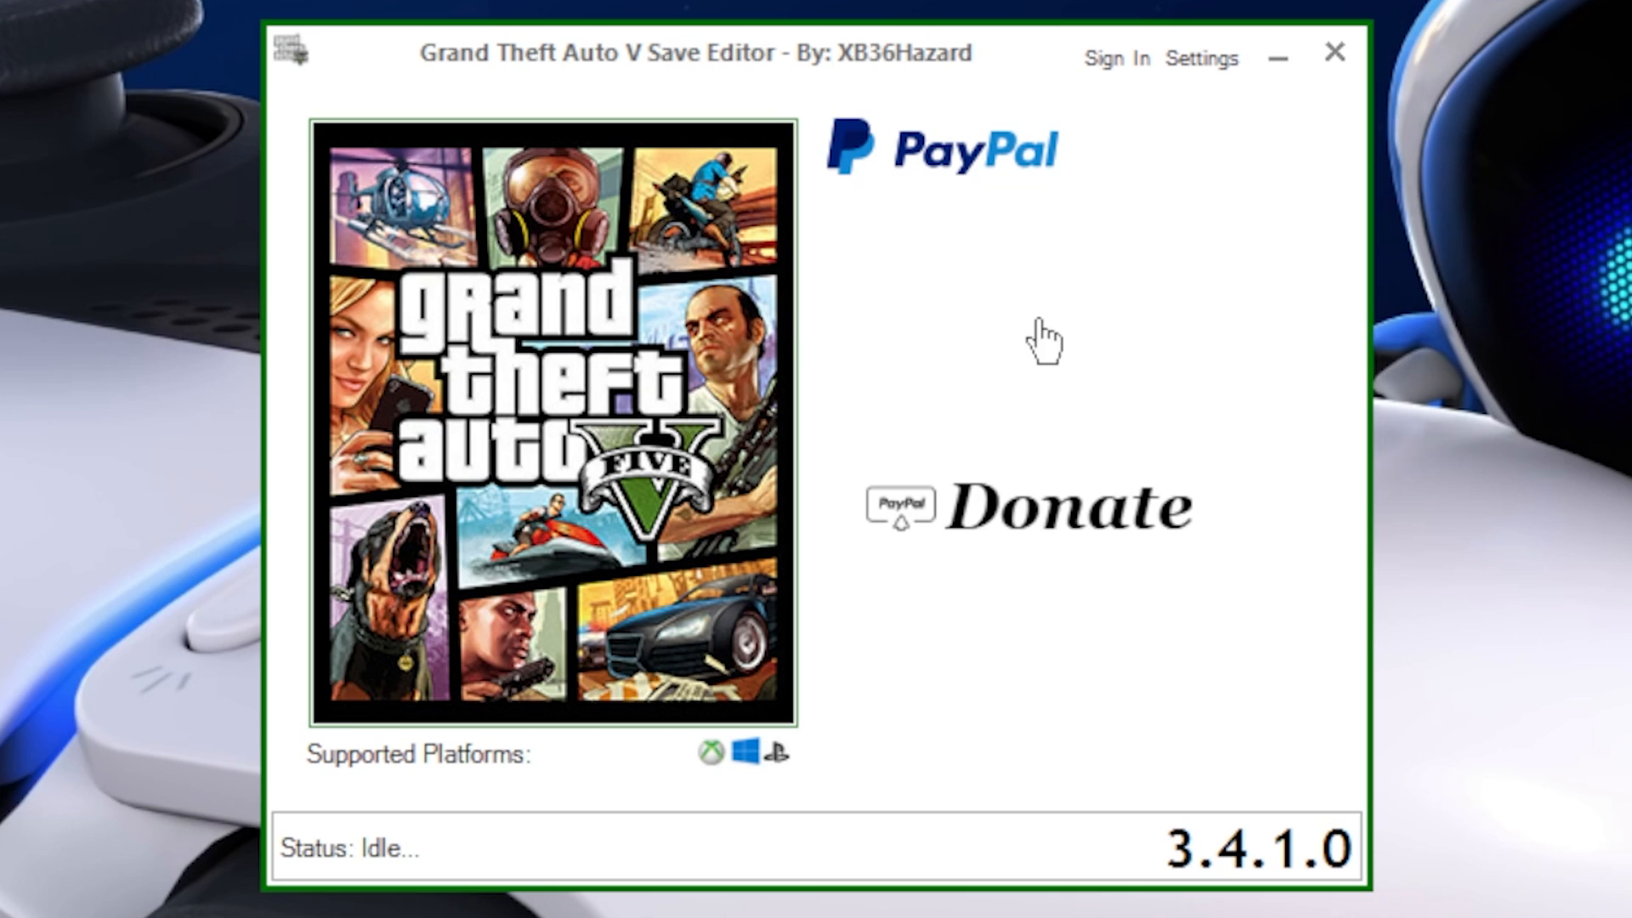
mouse_move(588, 406)
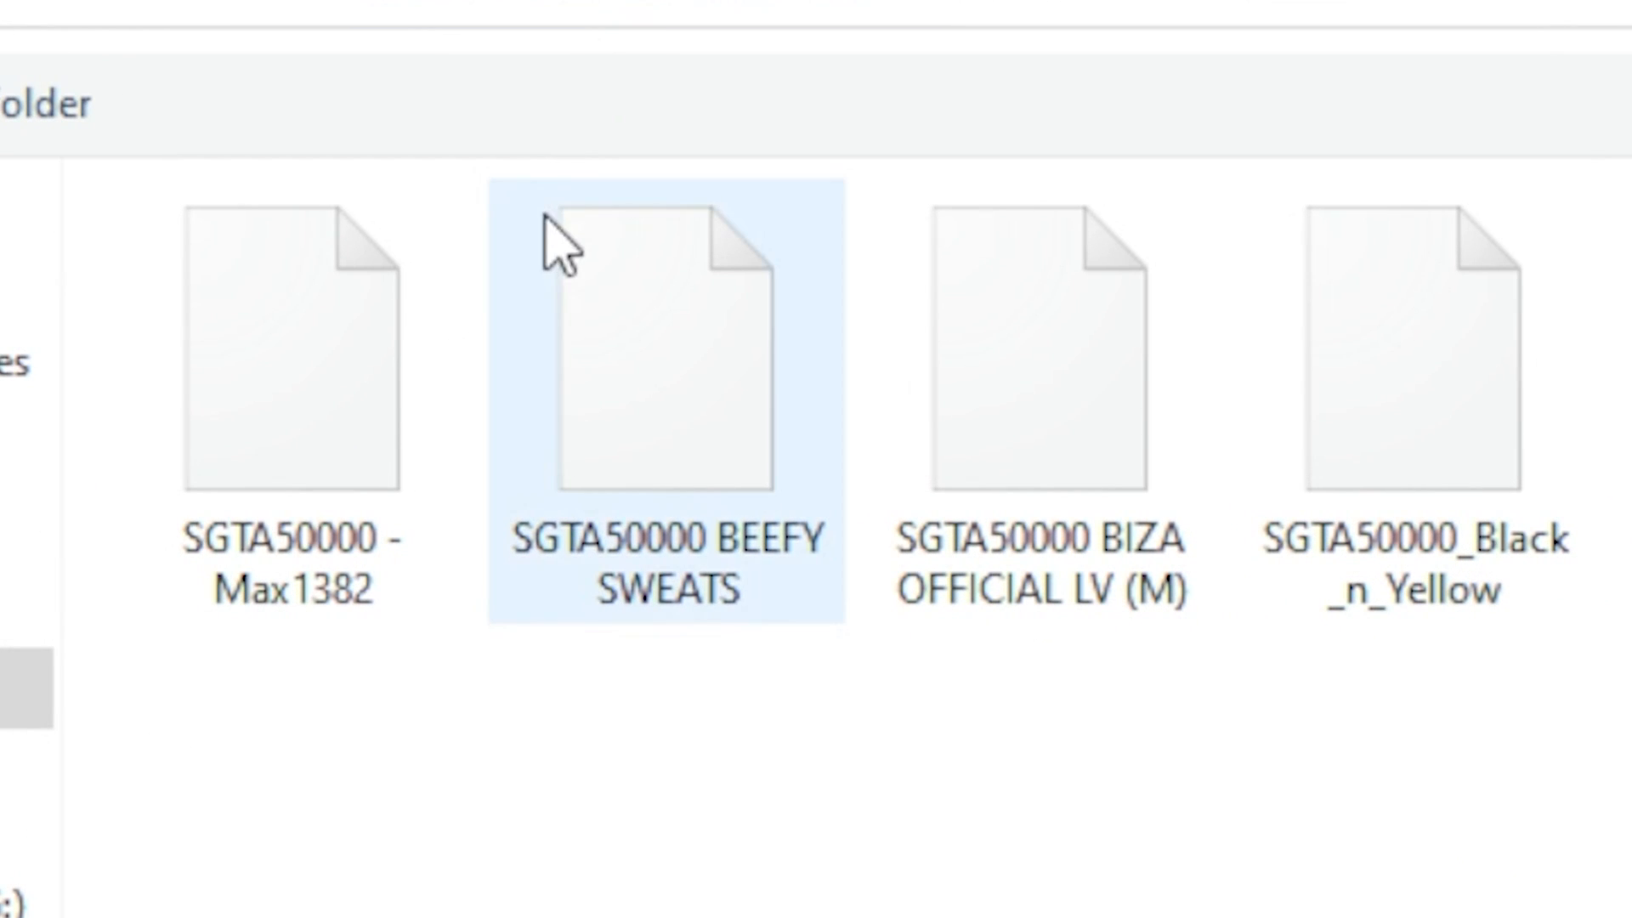
mouse_move(625, 510)
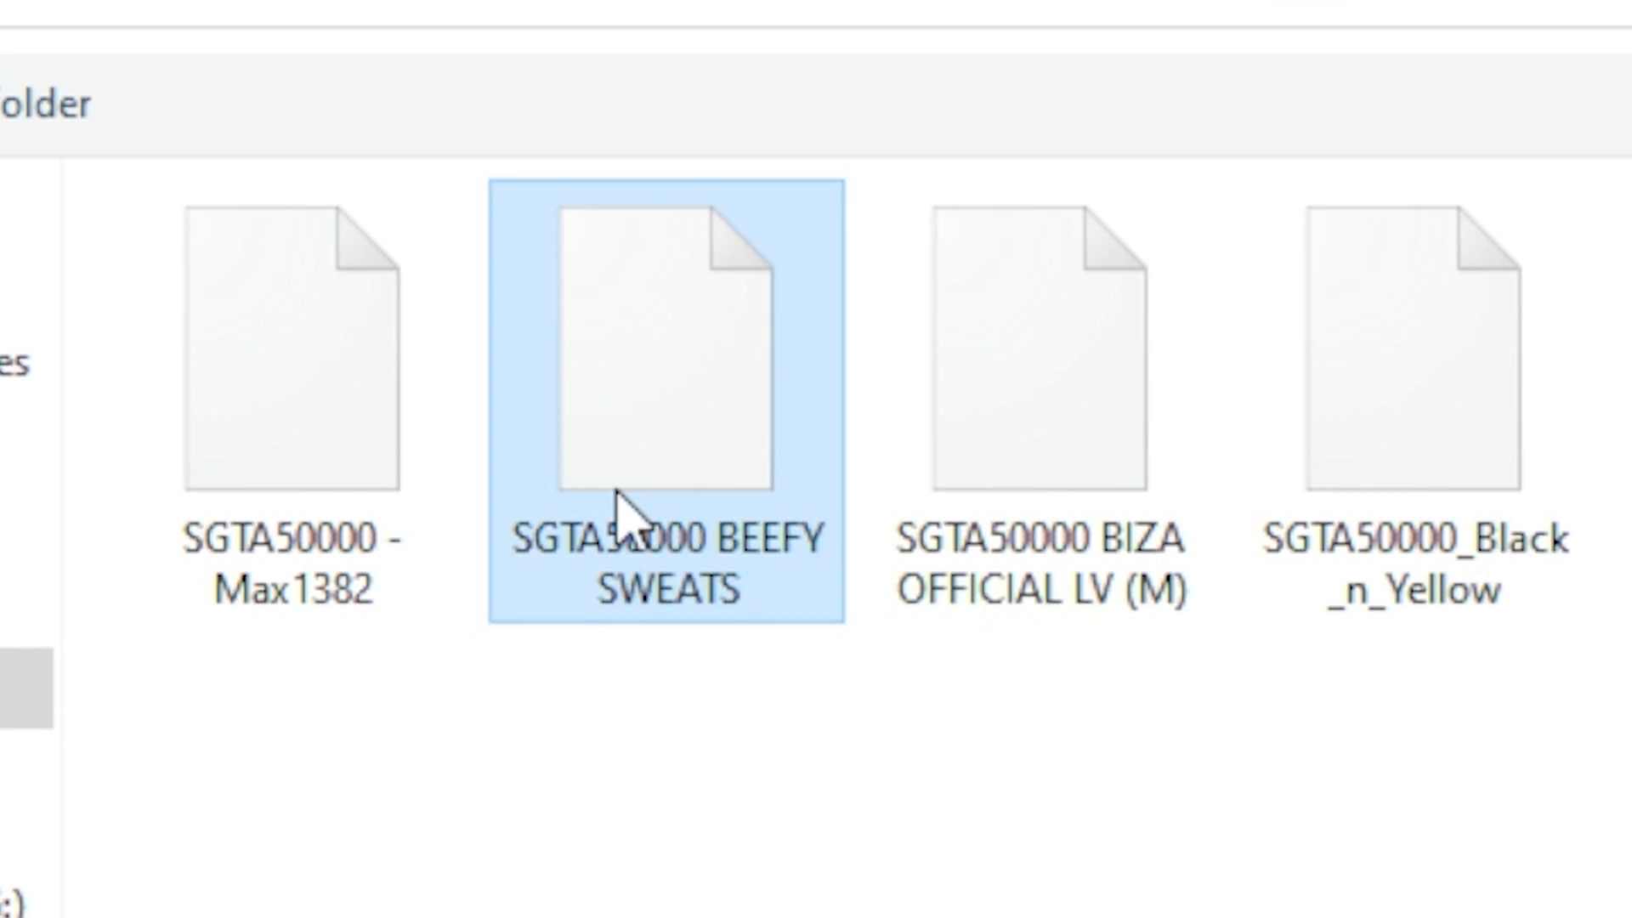
Load the SGTA50000 BEEFY SWEATS save in the editor's file browser.
double_click(661, 364)
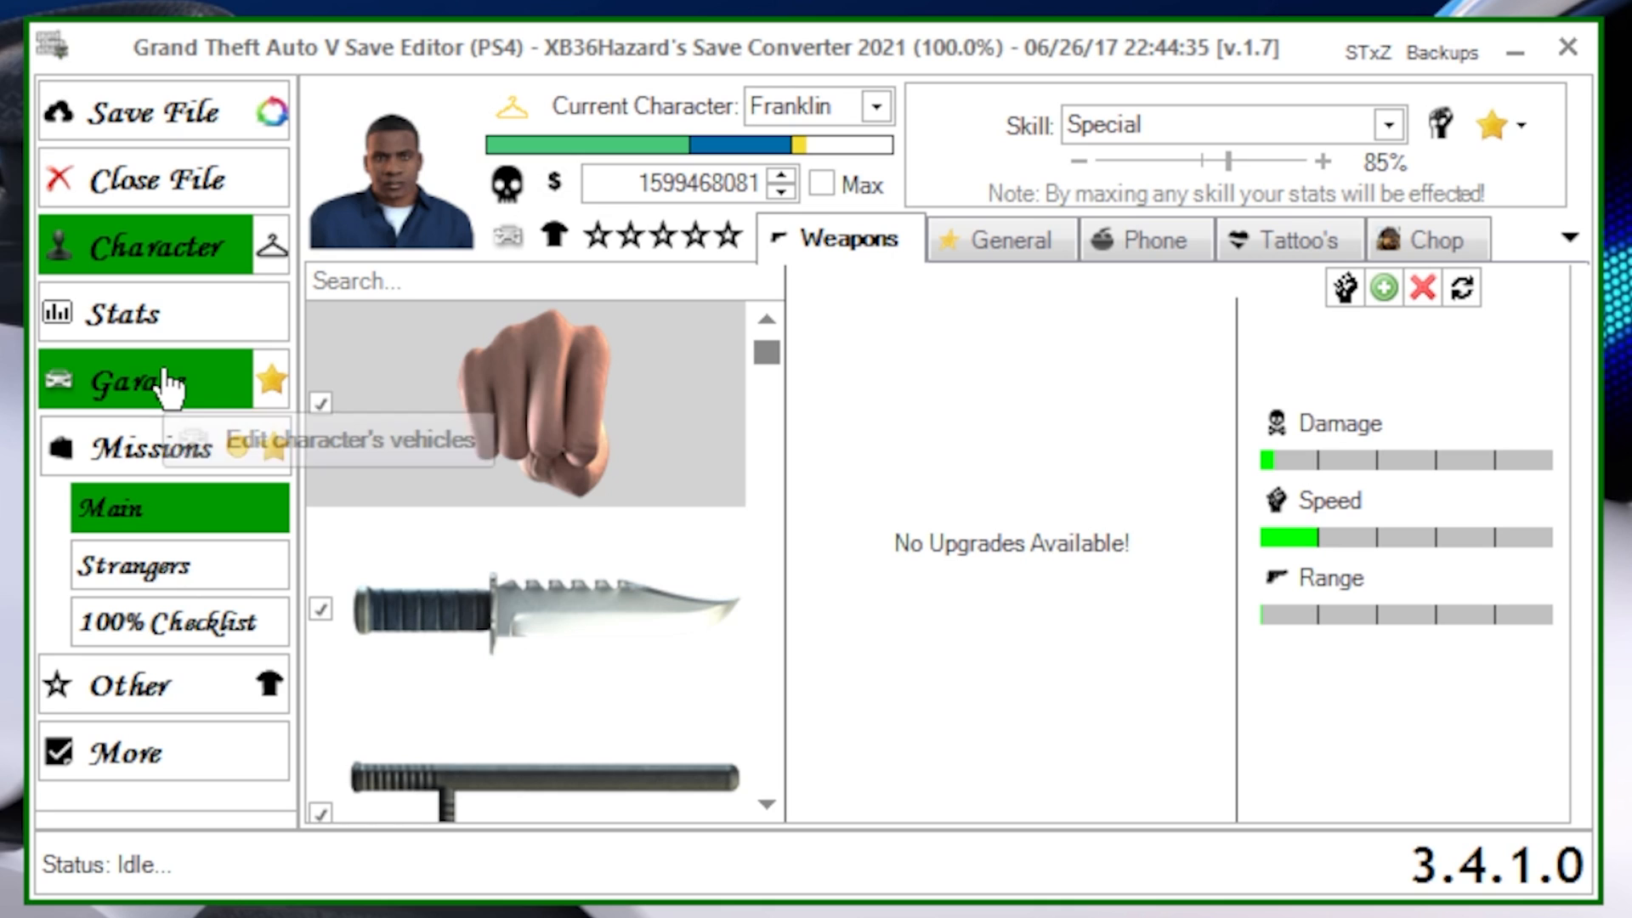
In the Grove Street Garage, replace the Carbon RS with the *Jester RR (DLC) Tuners car.
left_click(135, 379)
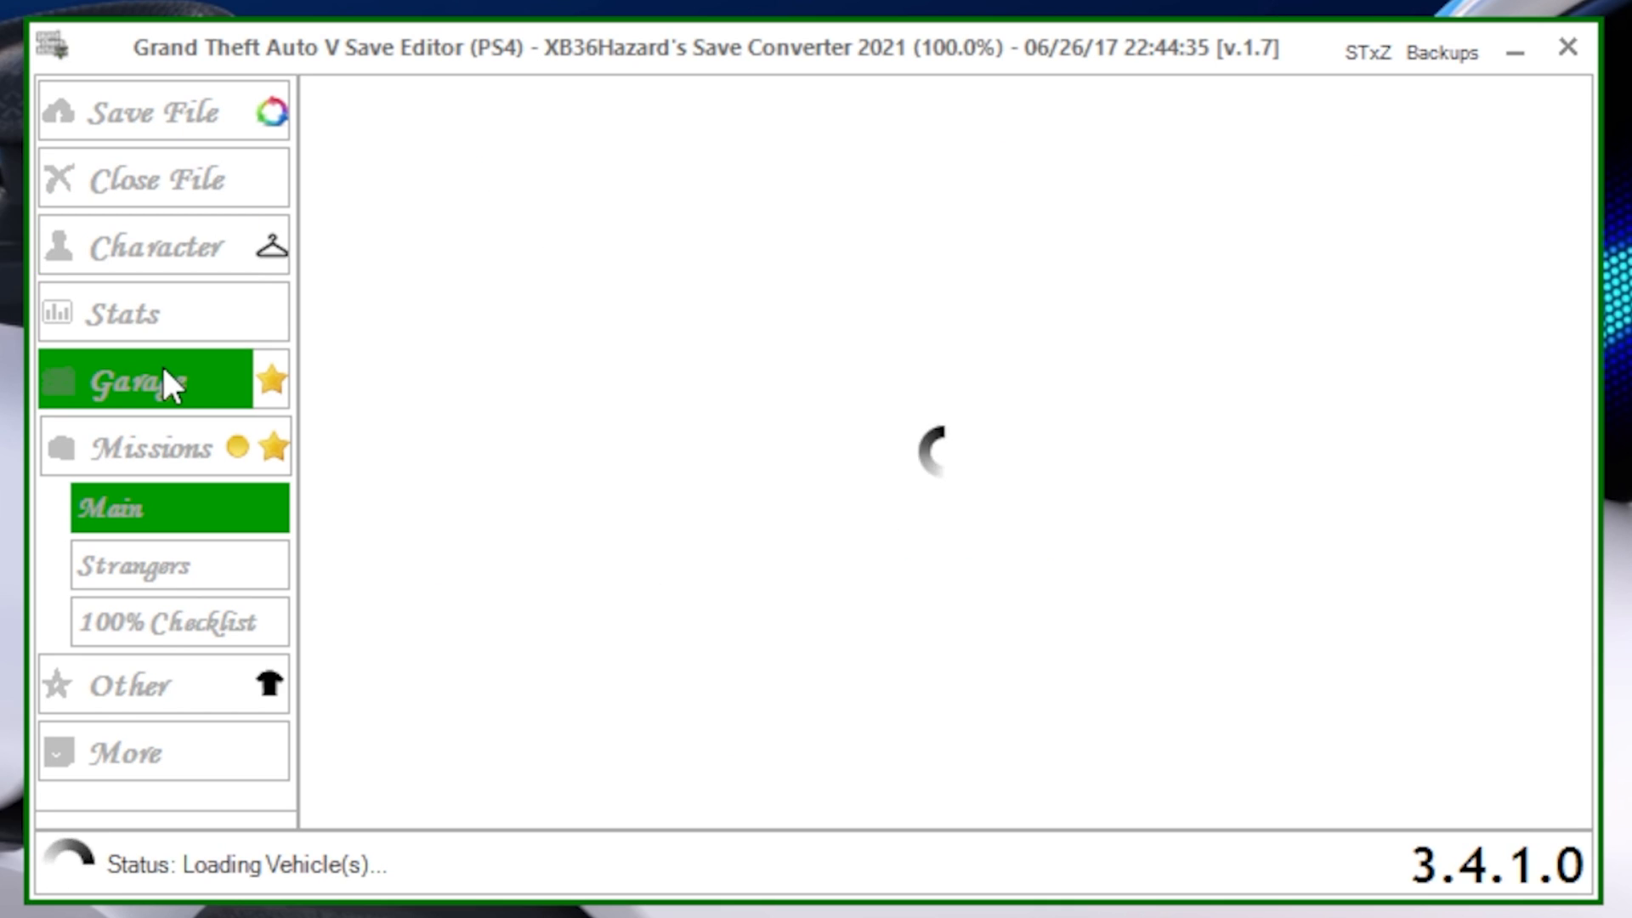
left_click(151, 377)
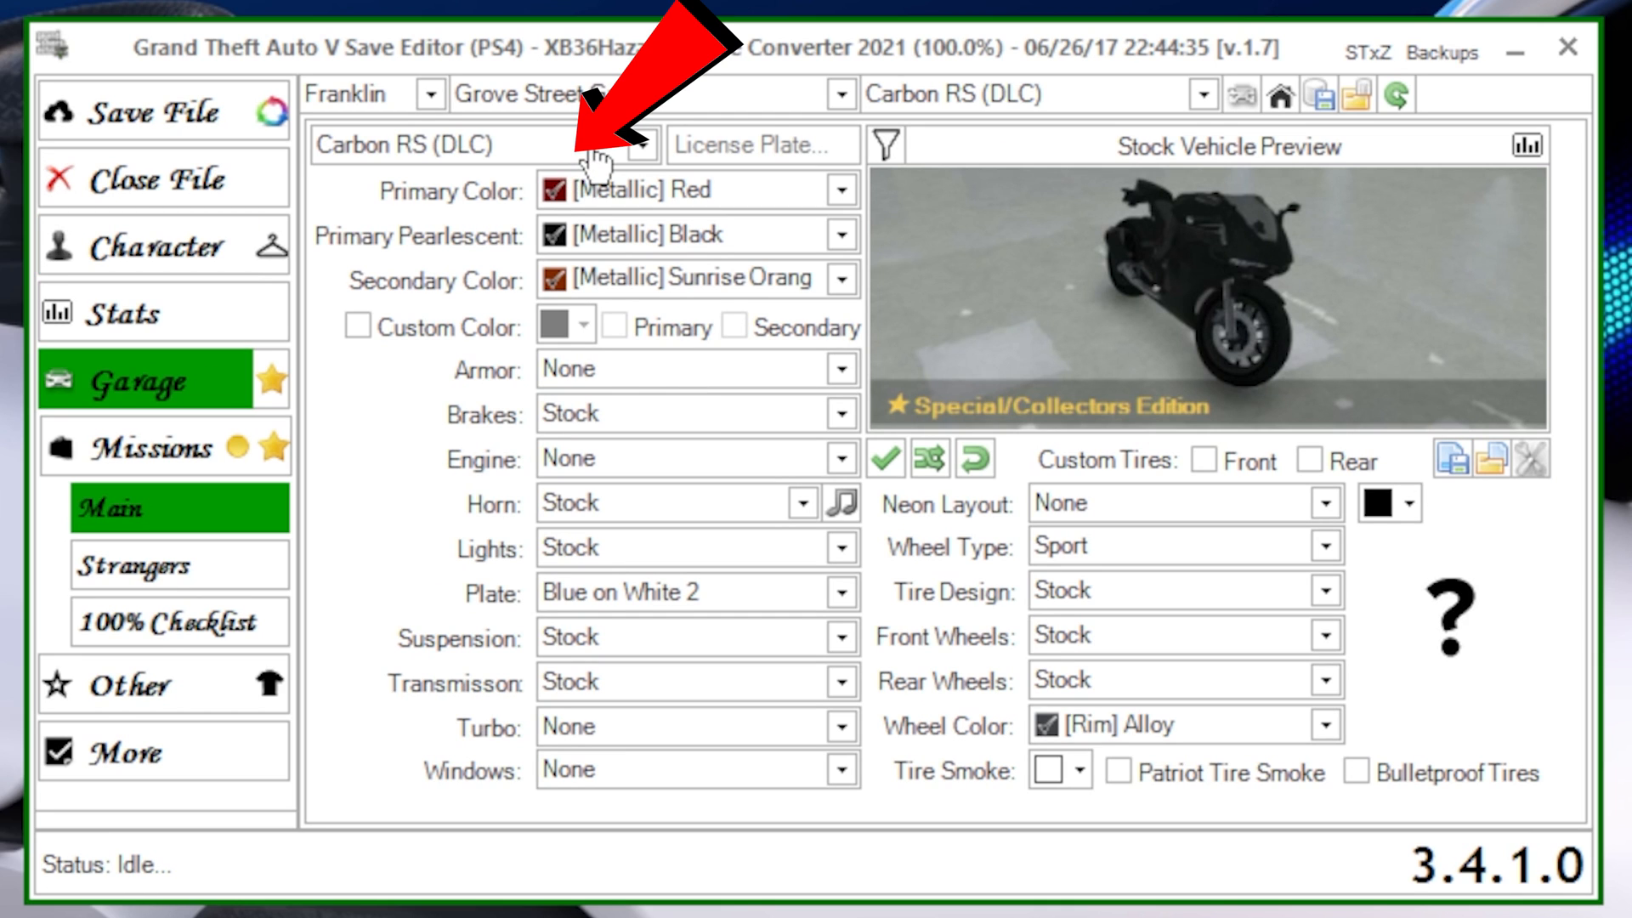
left_click(639, 144)
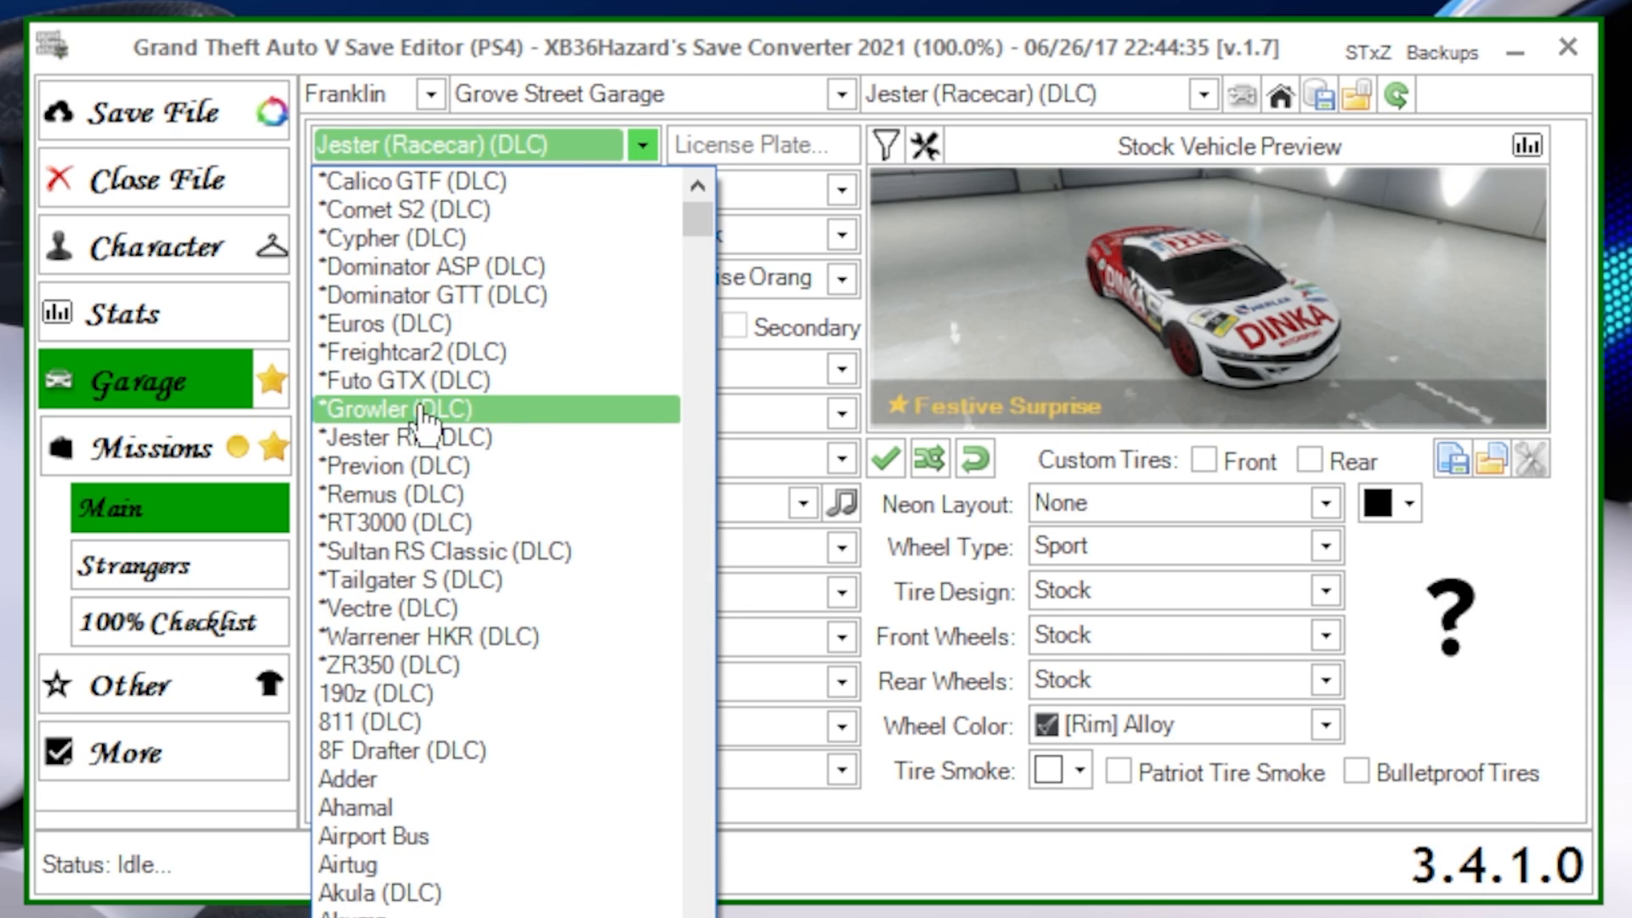
left_click(406, 436)
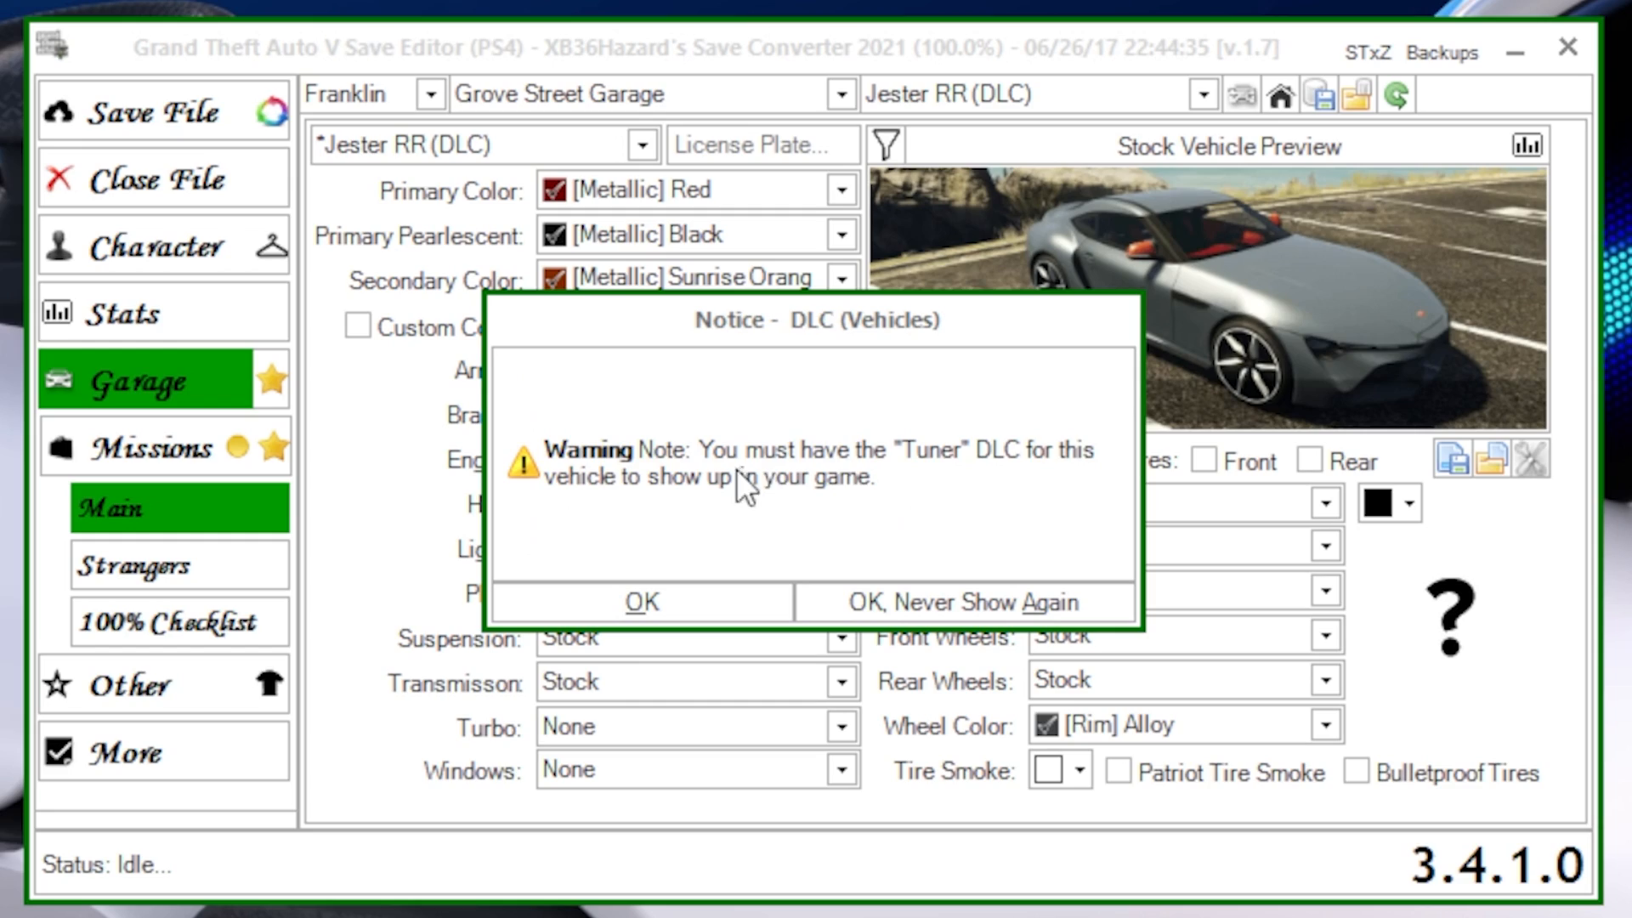